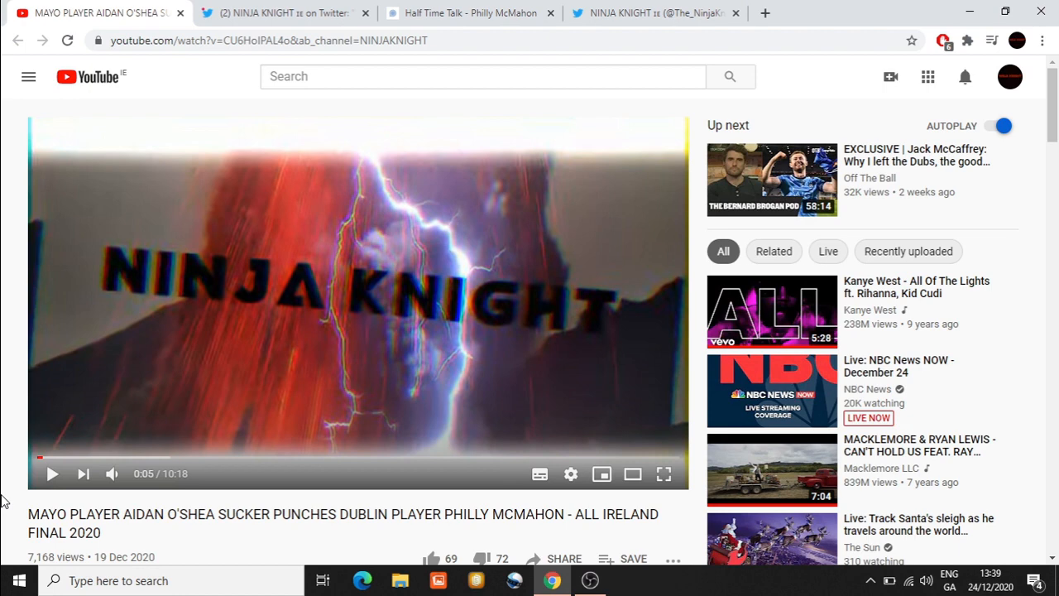
Step: Scroll the video page down past the description to the 253-comment section
scroll(down, 3)
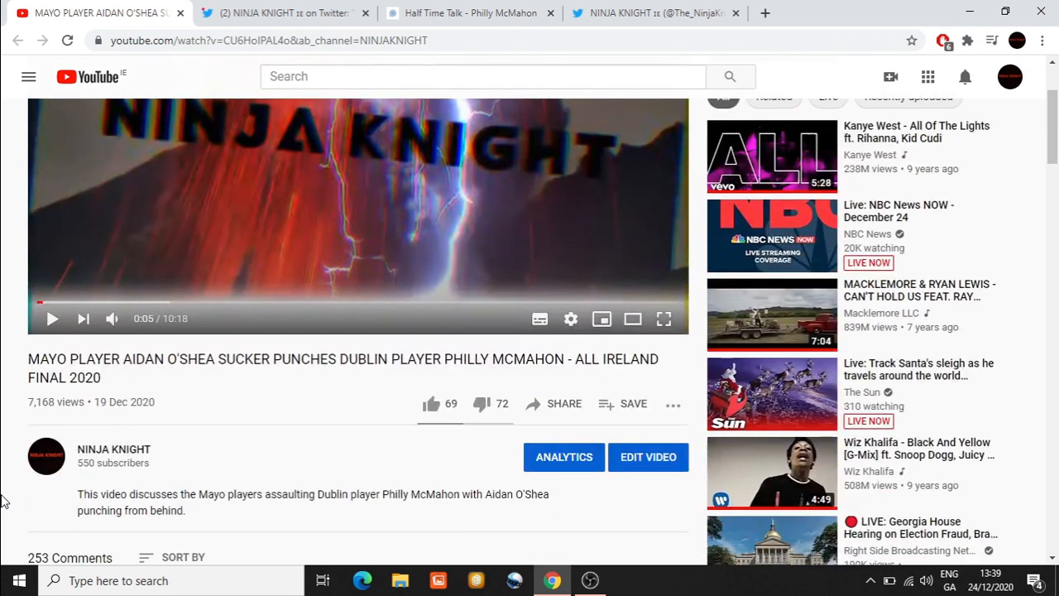
scroll(down, 3)
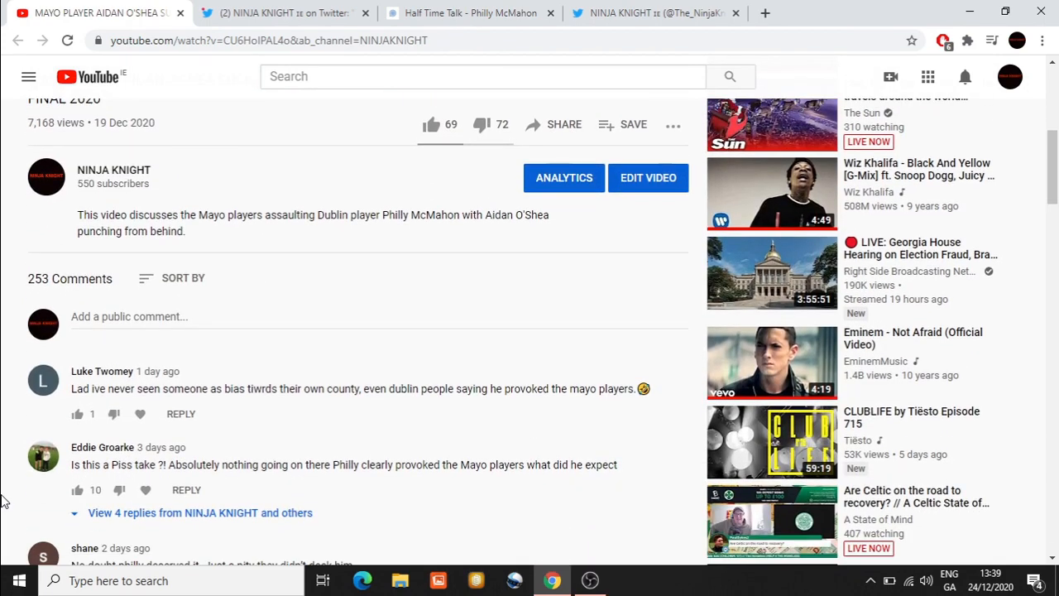
scroll(down, 3)
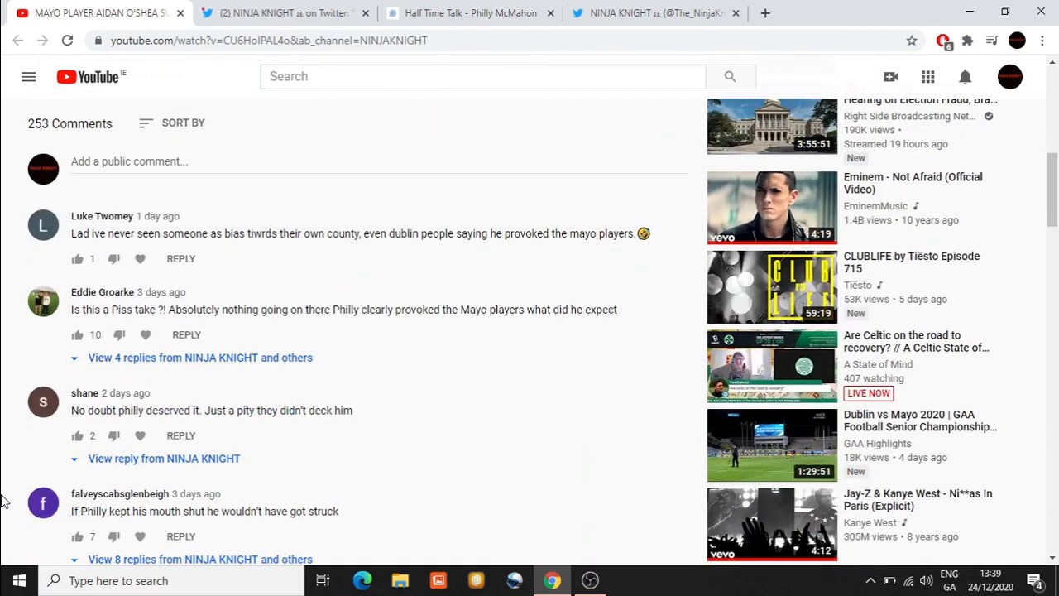
scroll(down, 3)
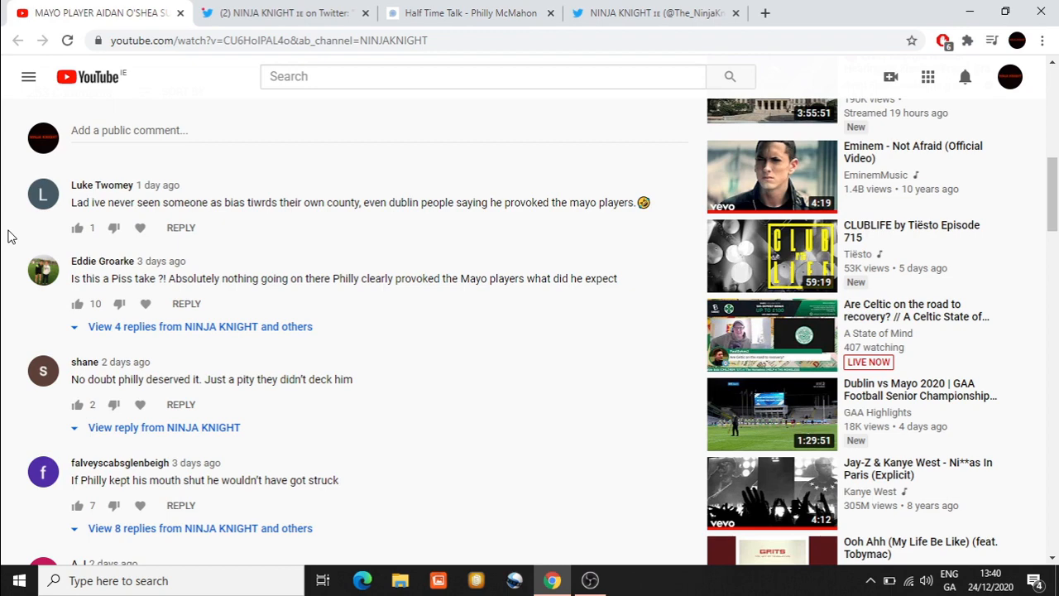
scroll(down, 3)
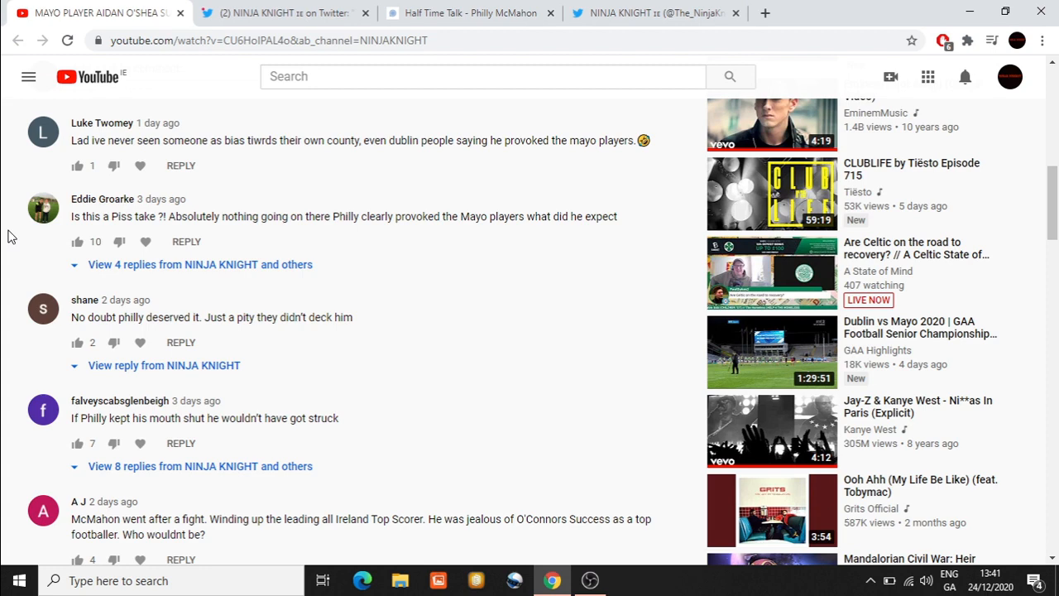
scroll(down, 3)
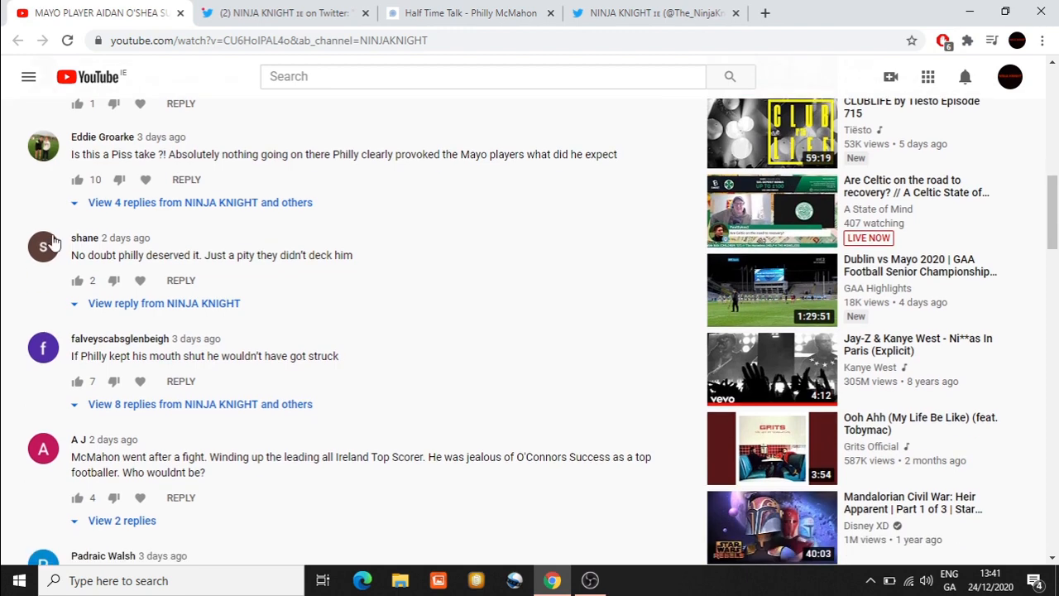
mouse_move(6, 281)
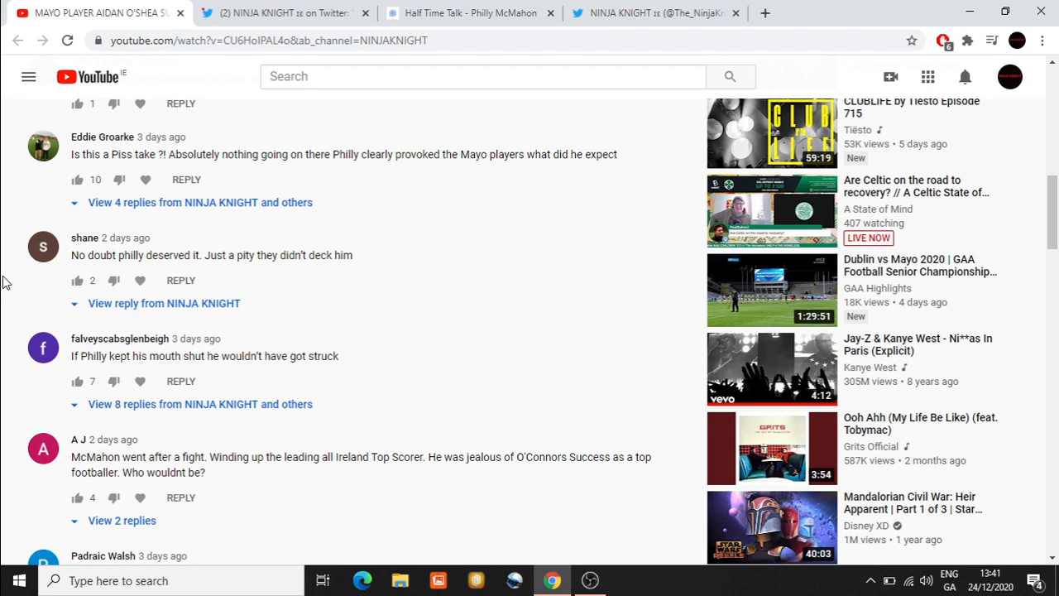
scroll(down, 3)
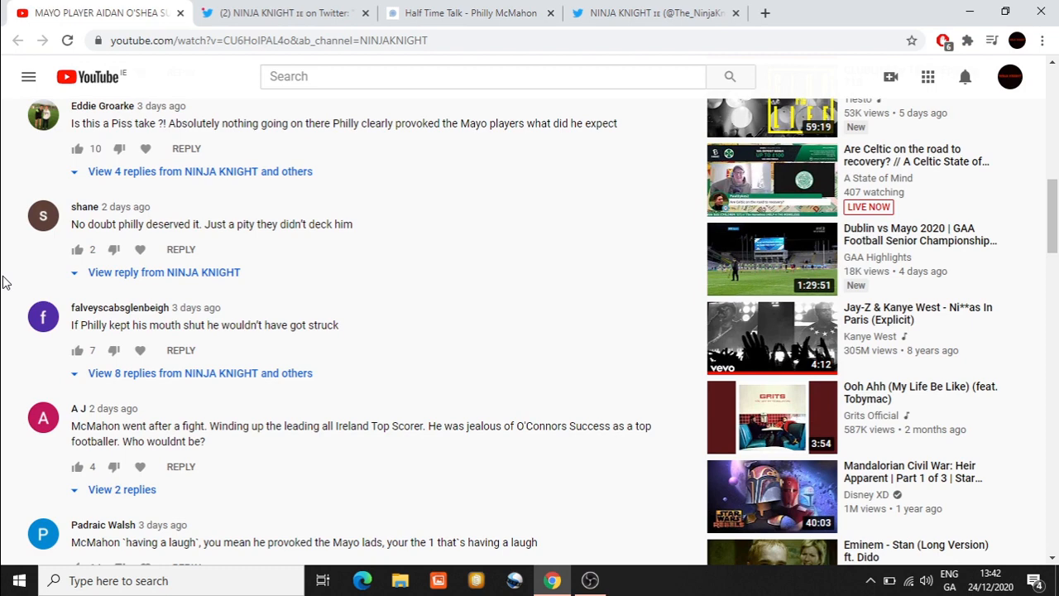
mouse_move(109, 325)
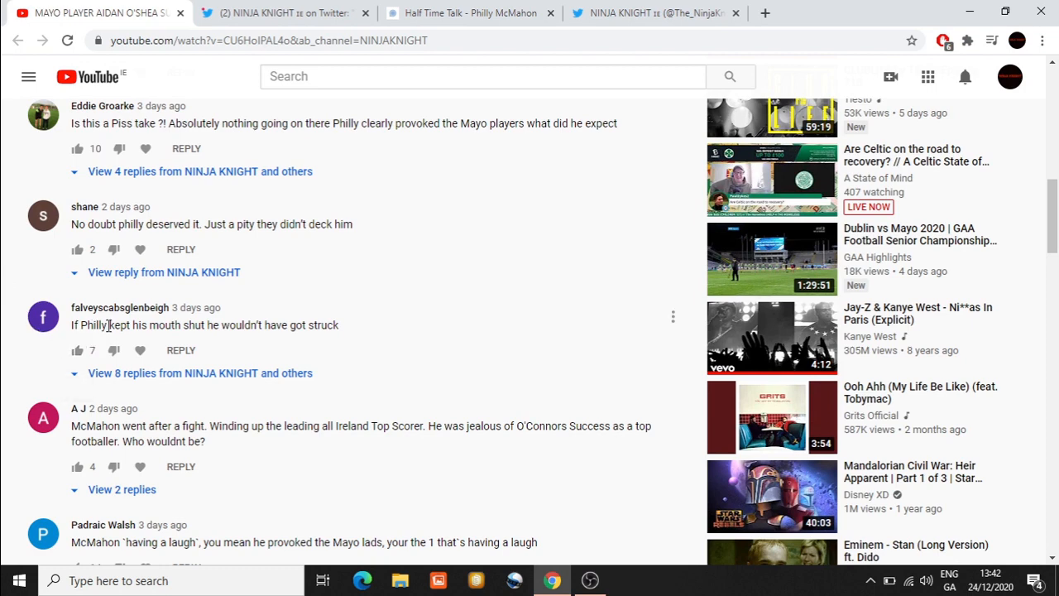
mouse_move(4, 331)
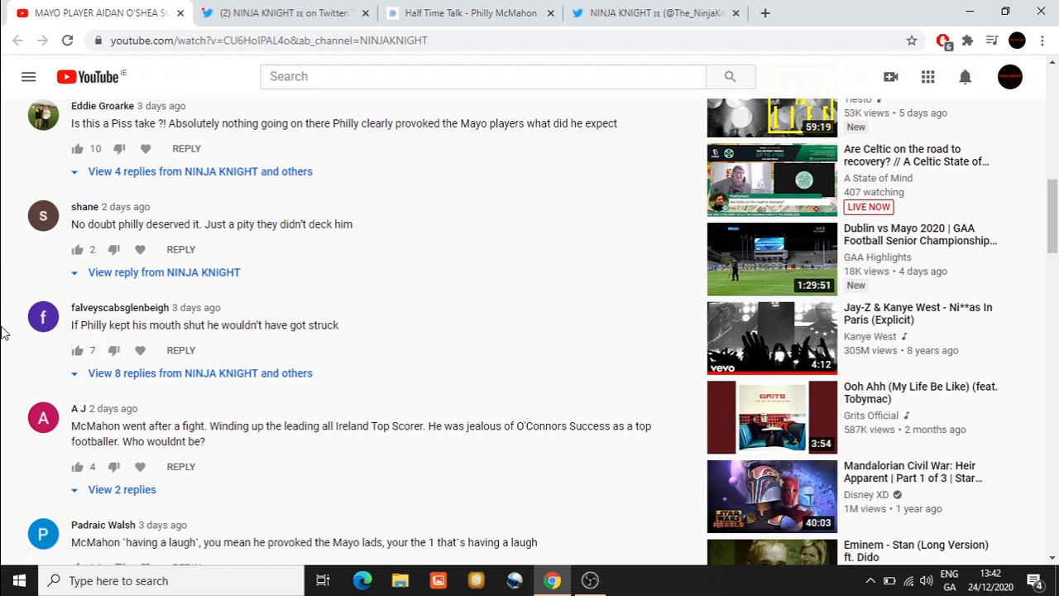
mouse_move(79, 340)
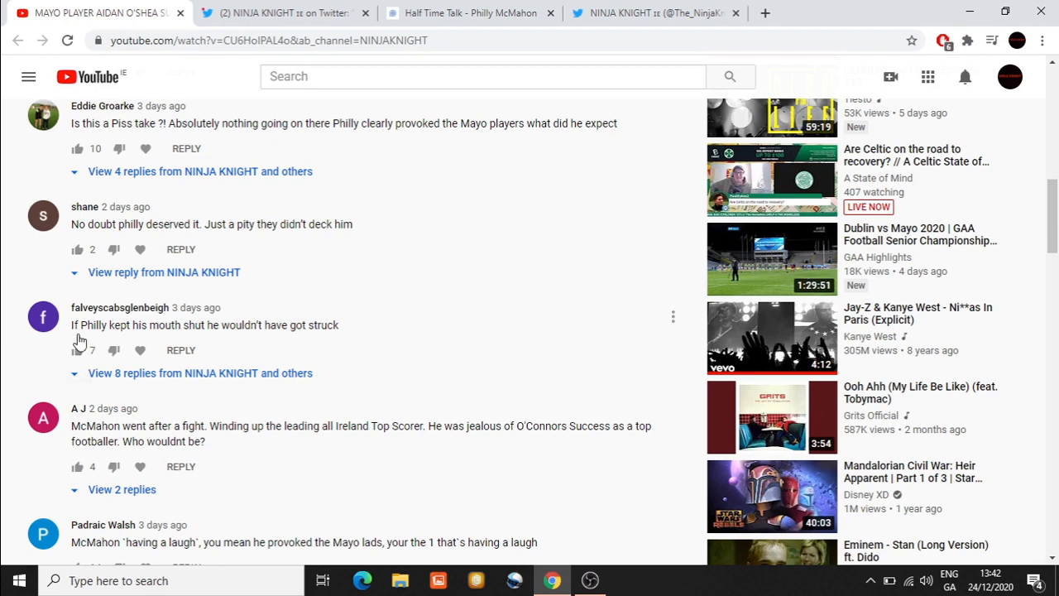
mouse_move(37, 342)
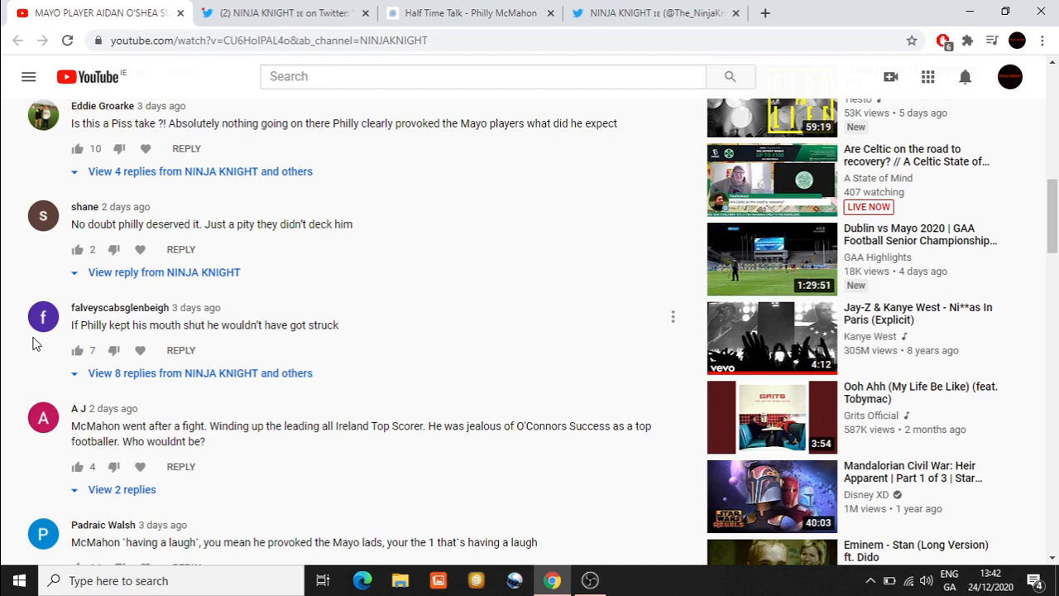
scroll(down, 3)
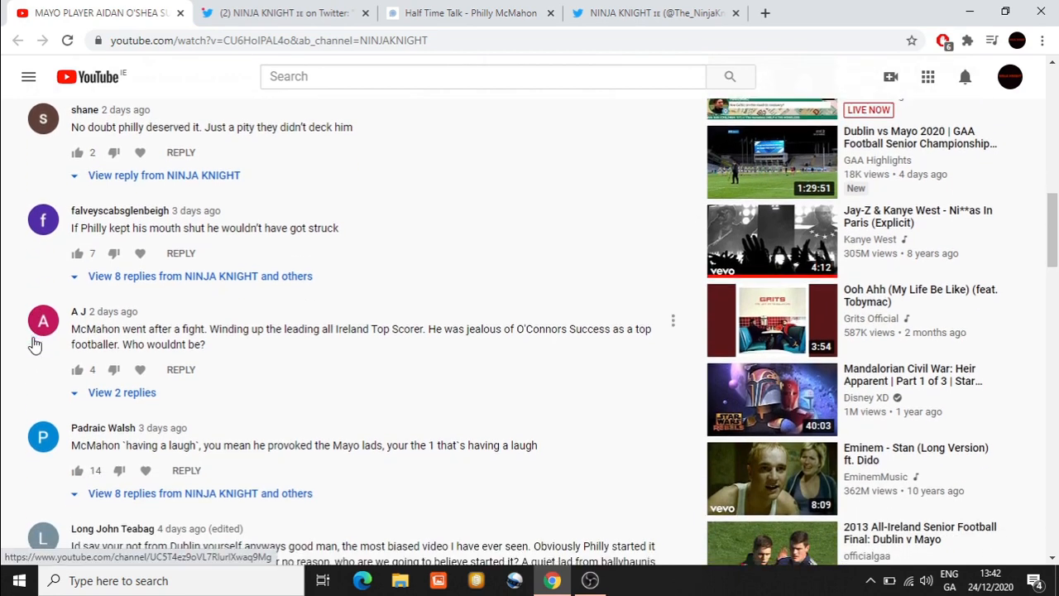
scroll(down, 3)
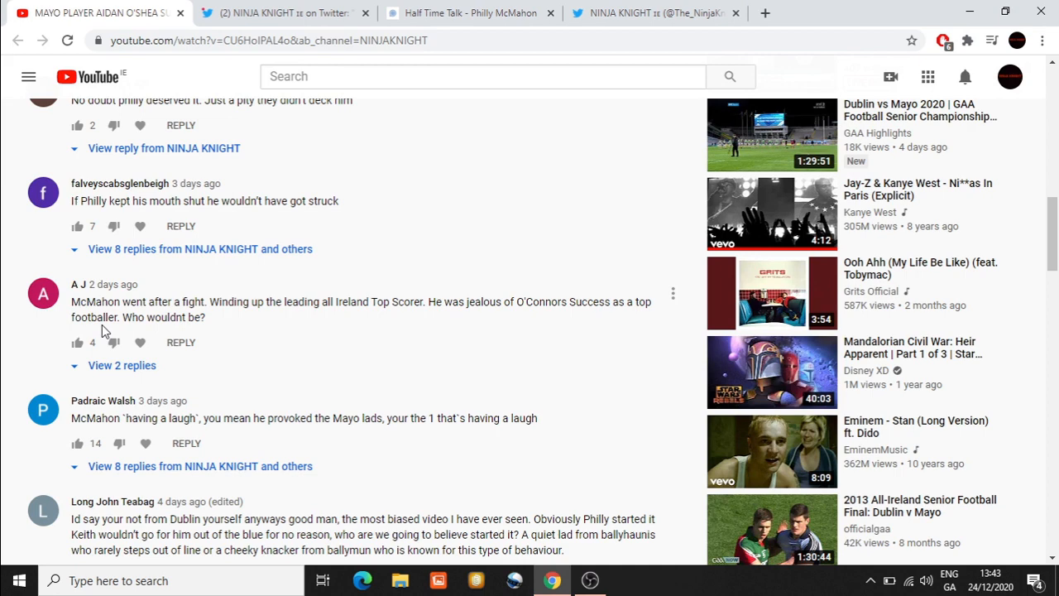
mouse_move(229, 339)
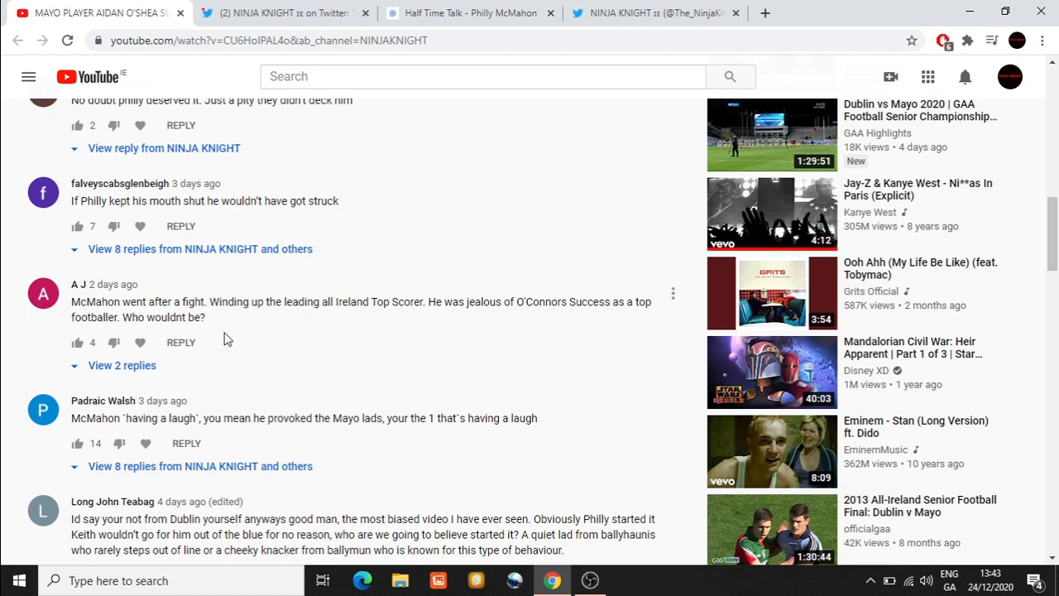
mouse_move(255, 330)
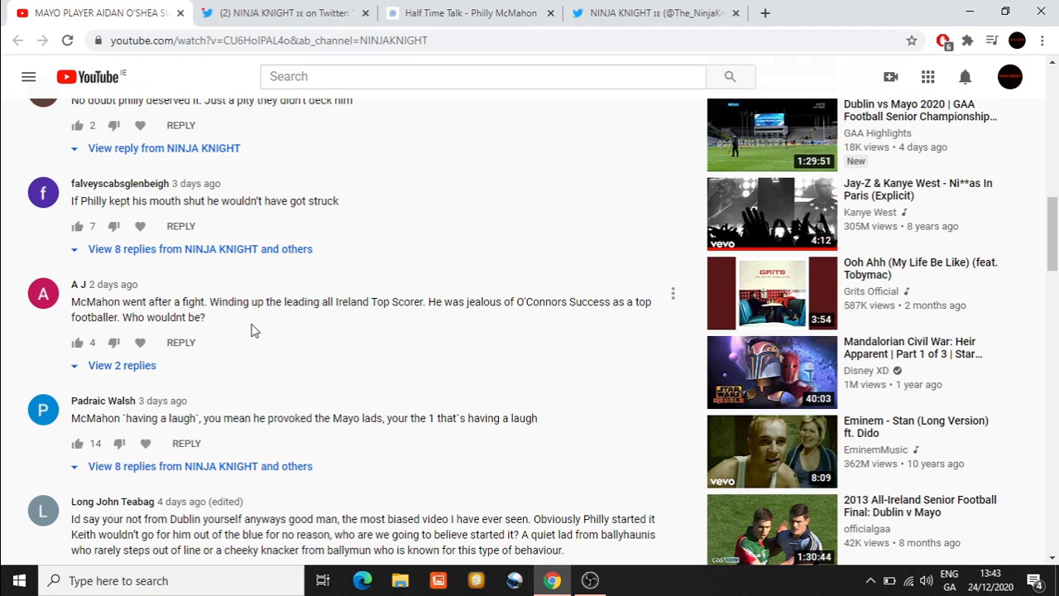
mouse_move(27, 322)
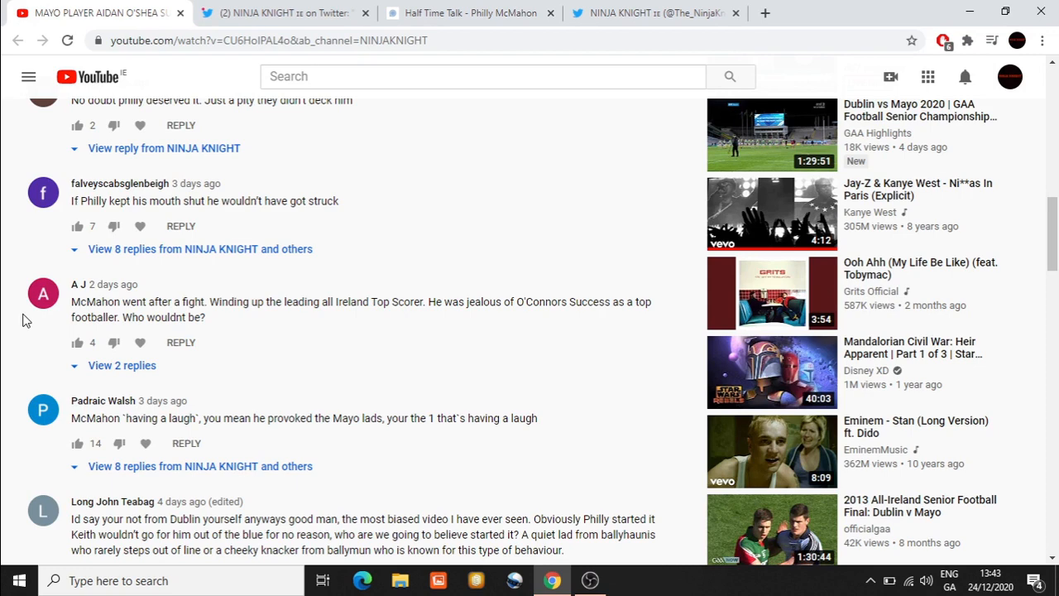
scroll(down, 3)
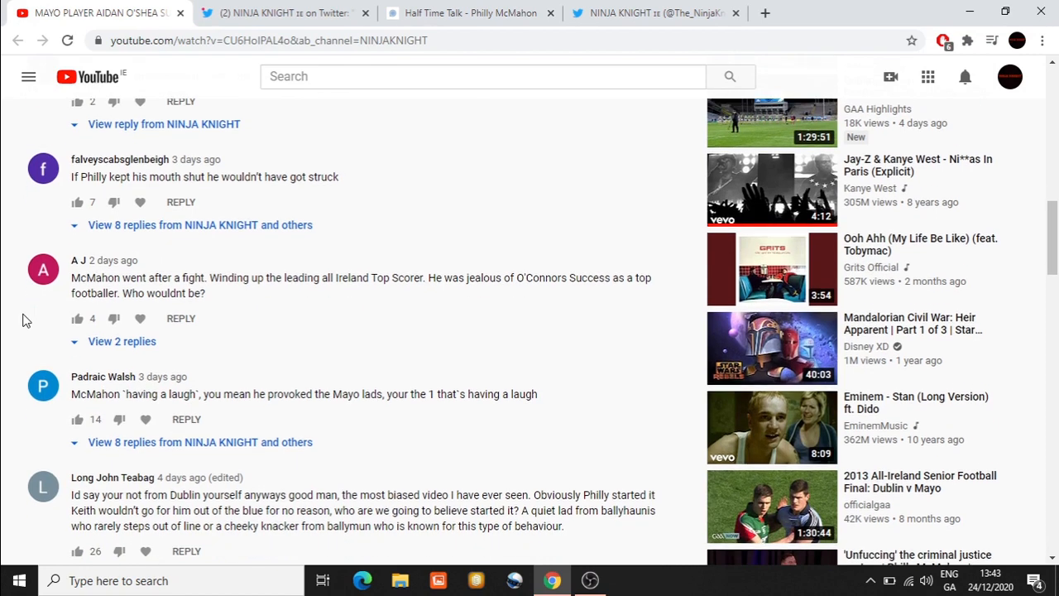
scroll(down, 3)
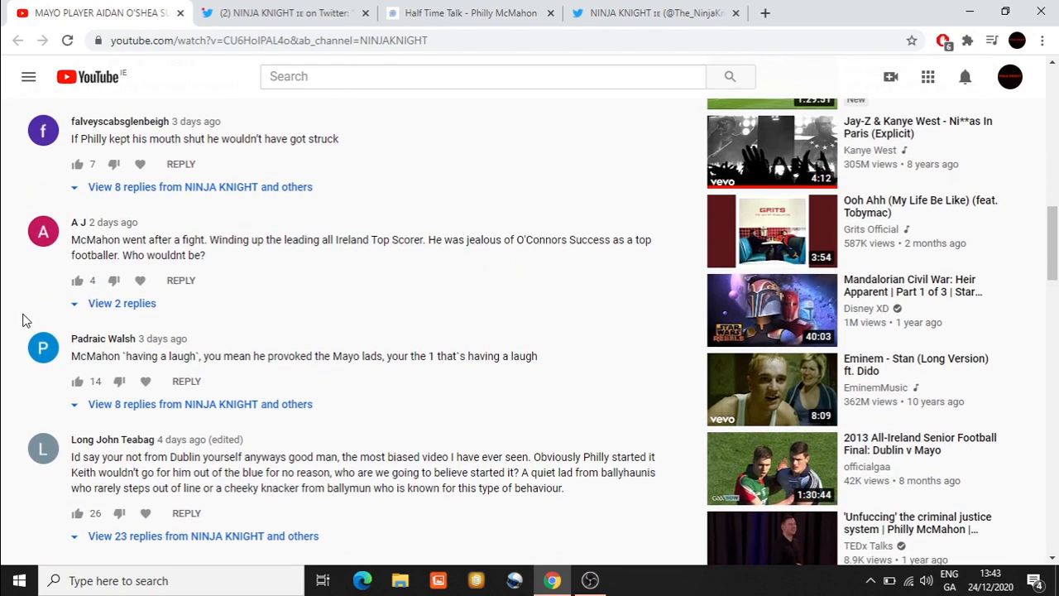
mouse_move(269, 378)
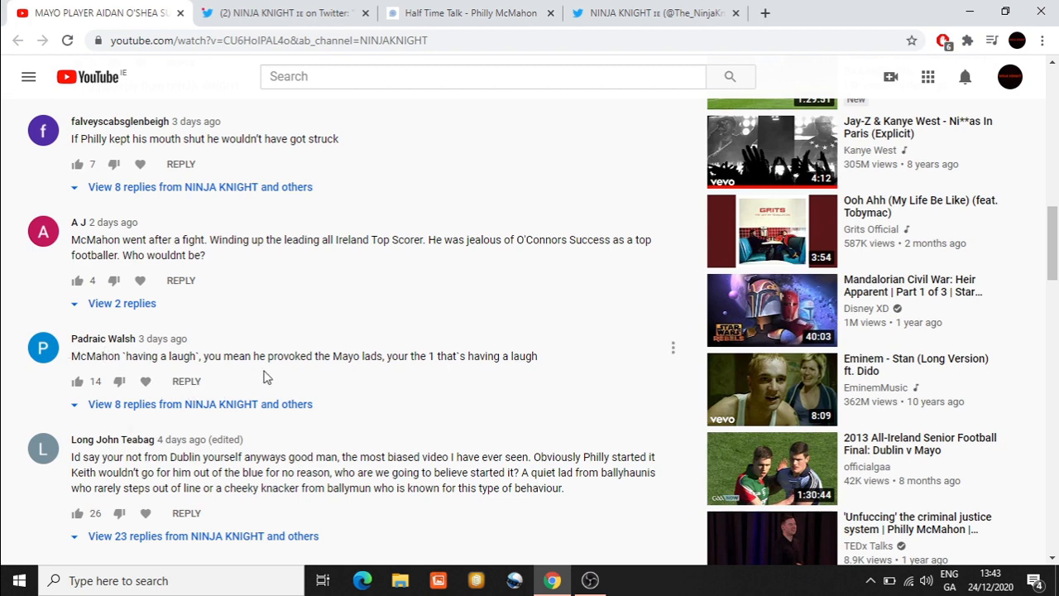
mouse_move(453, 384)
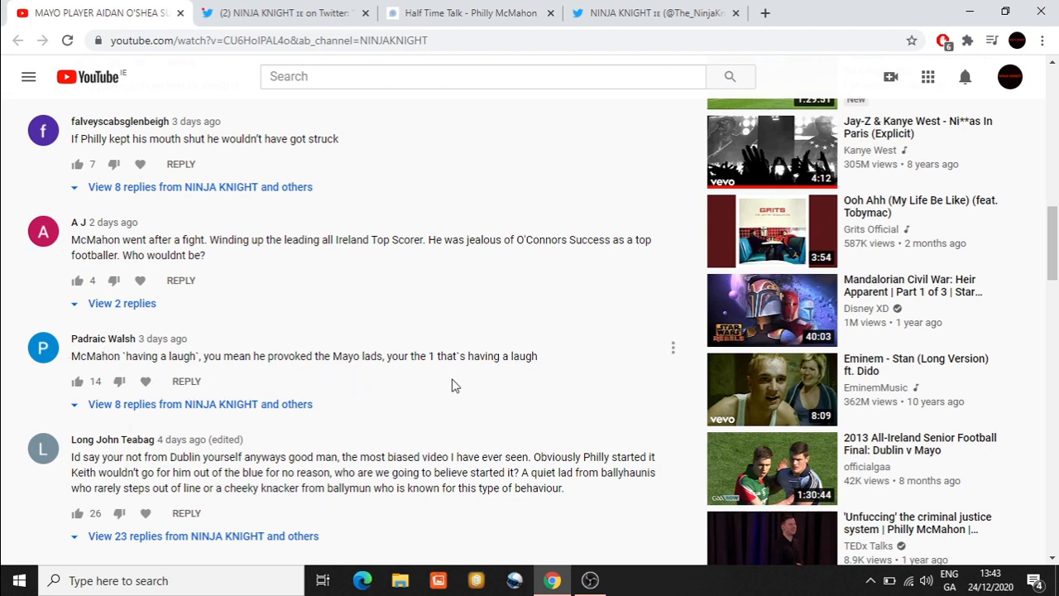
mouse_move(6, 399)
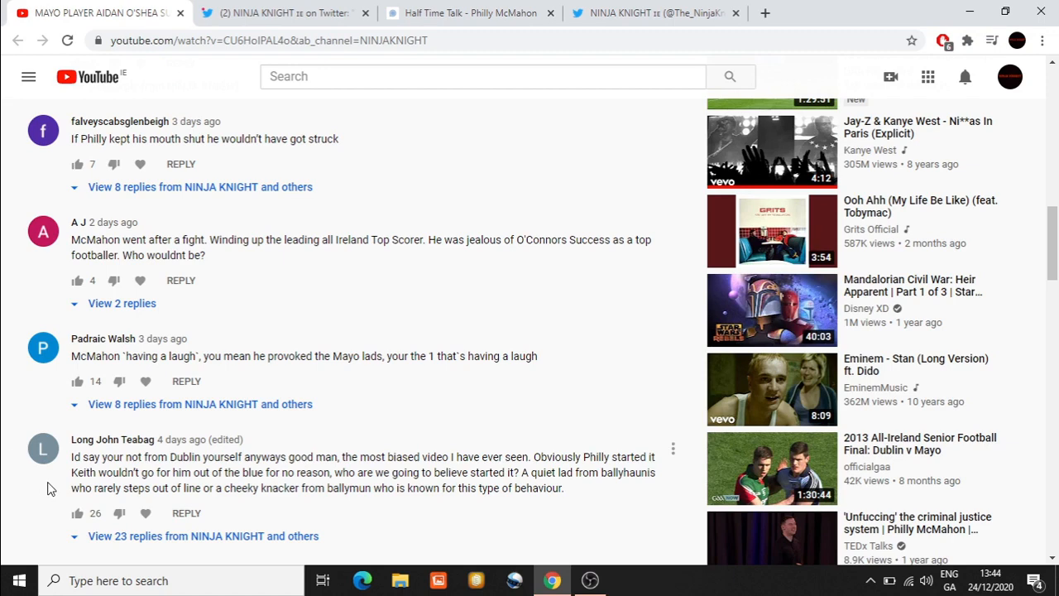
mouse_move(99, 530)
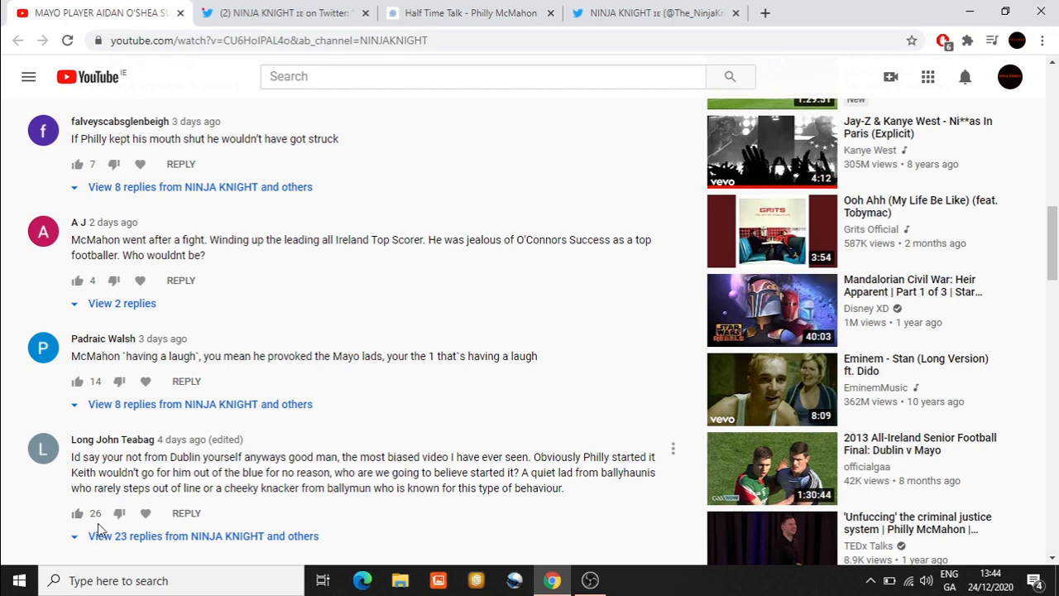
mouse_move(3, 482)
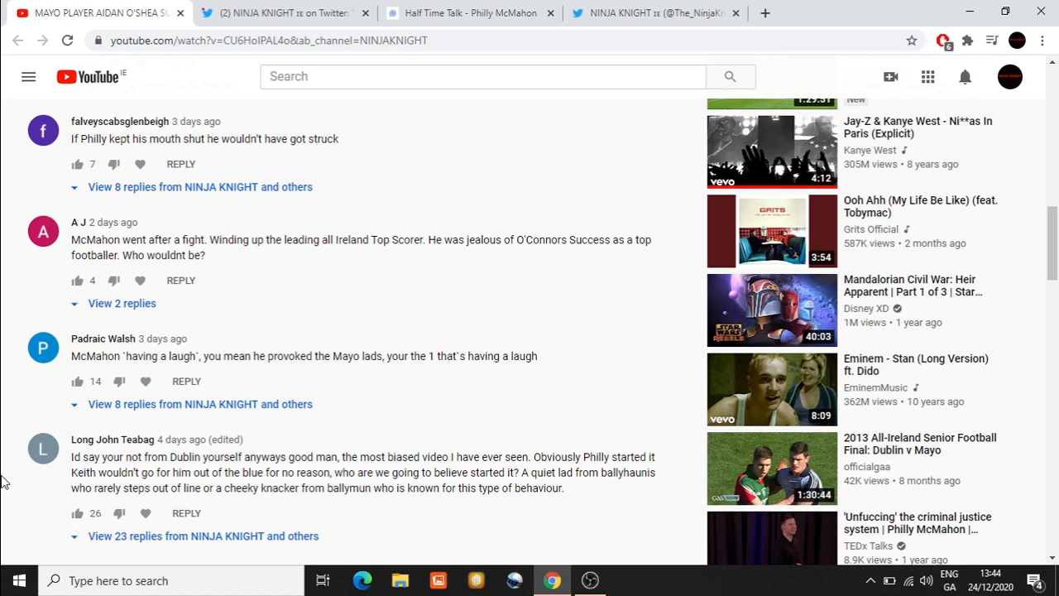
mouse_move(37, 495)
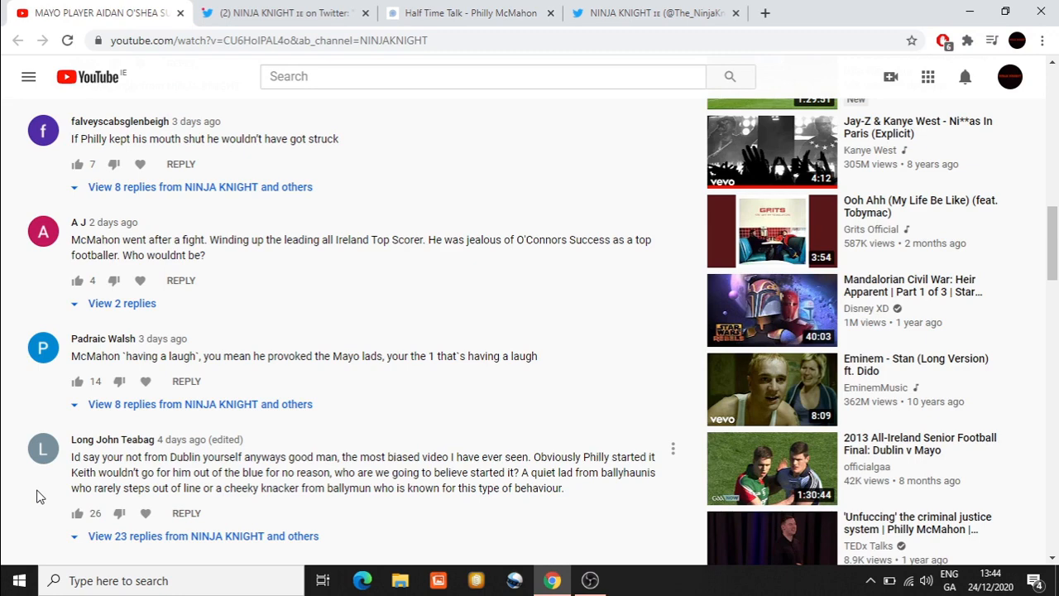
mouse_move(282, 472)
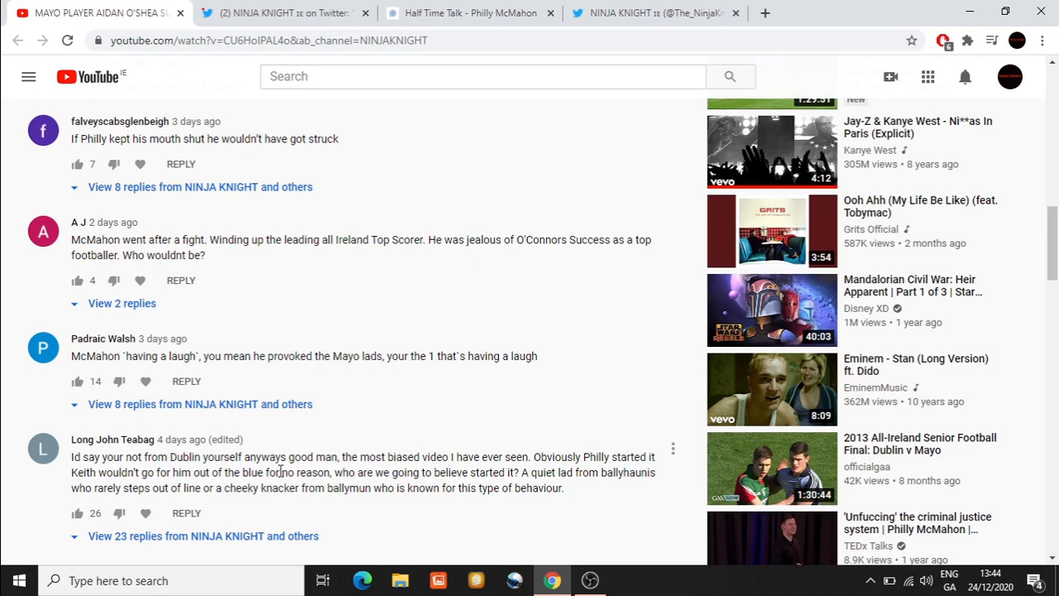
mouse_move(397, 453)
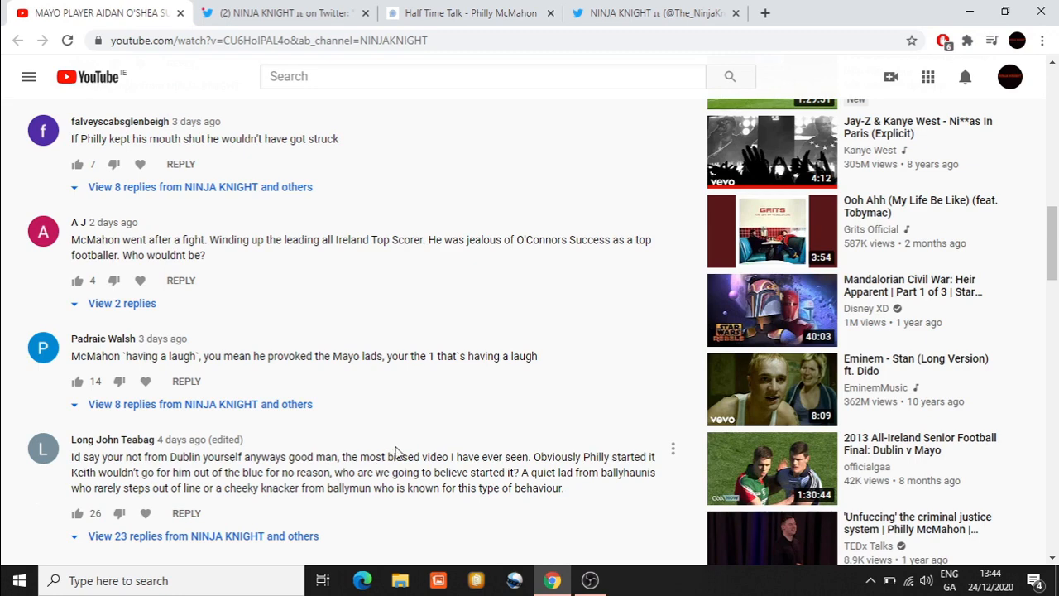
mouse_move(420, 430)
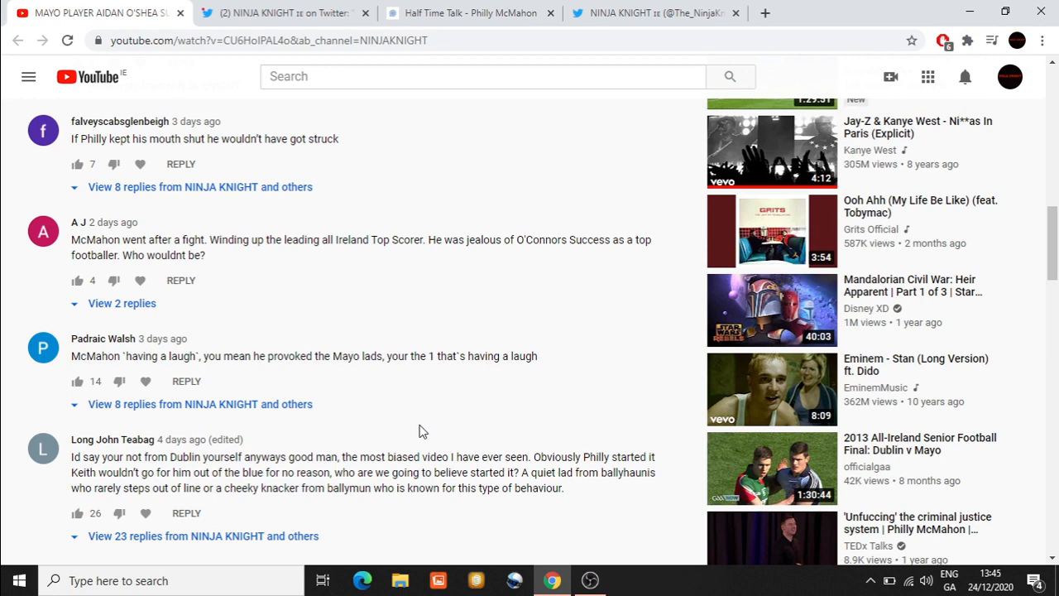
mouse_move(404, 463)
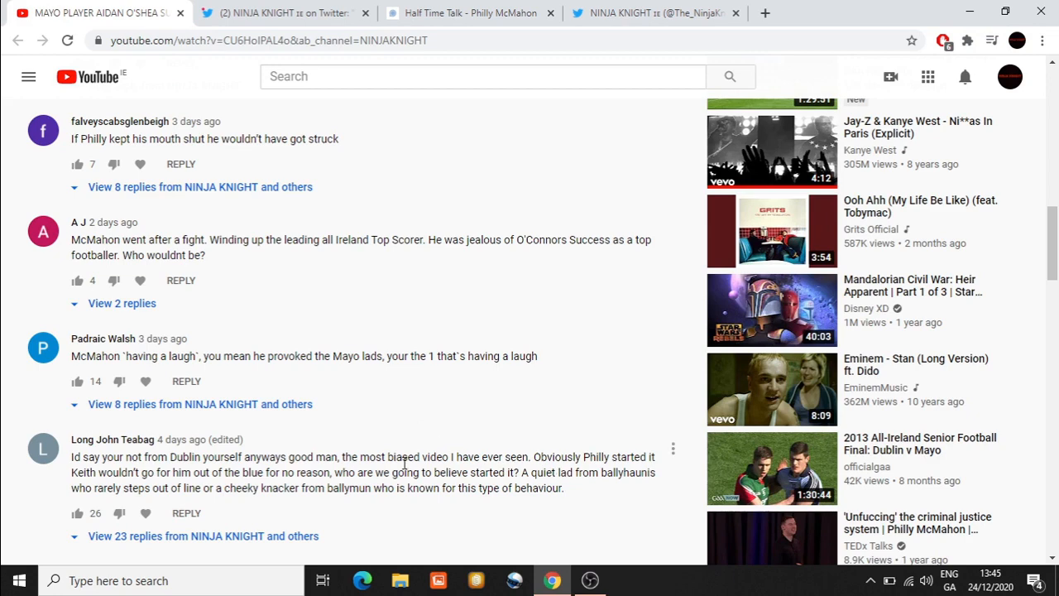
mouse_move(306, 490)
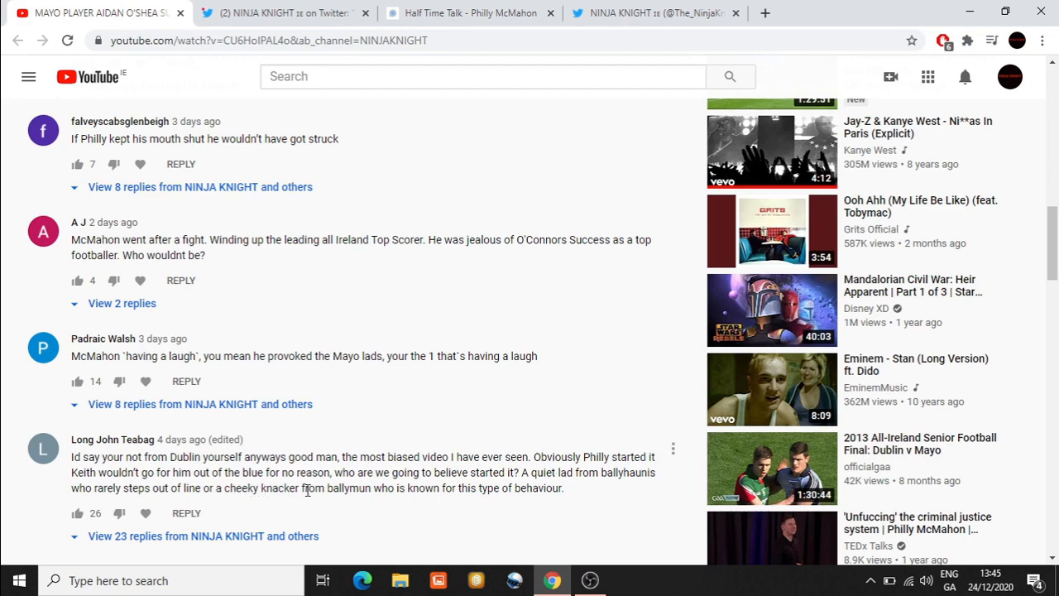
mouse_move(507, 480)
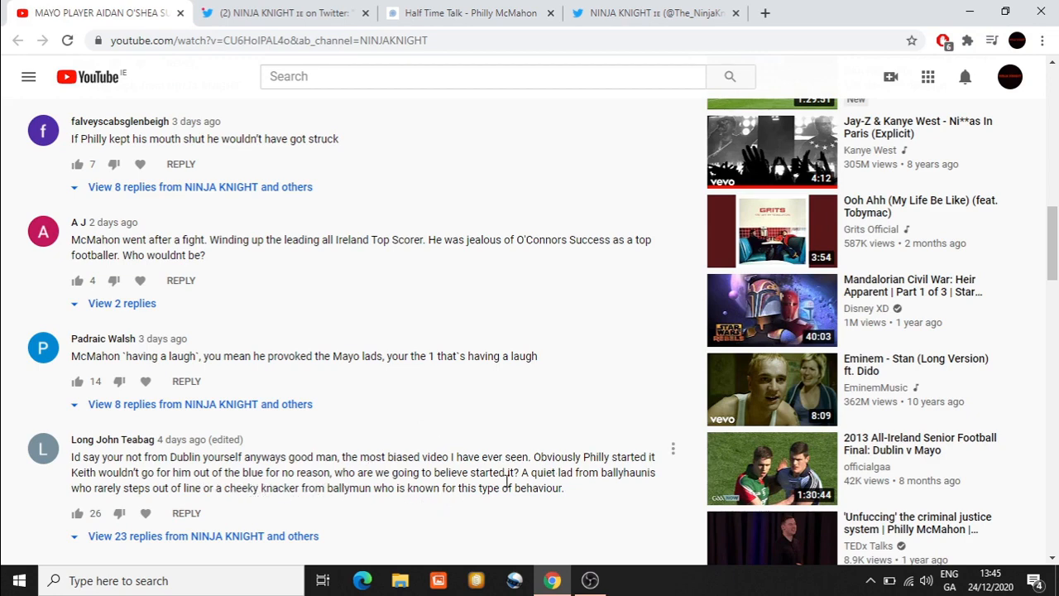
mouse_move(374, 417)
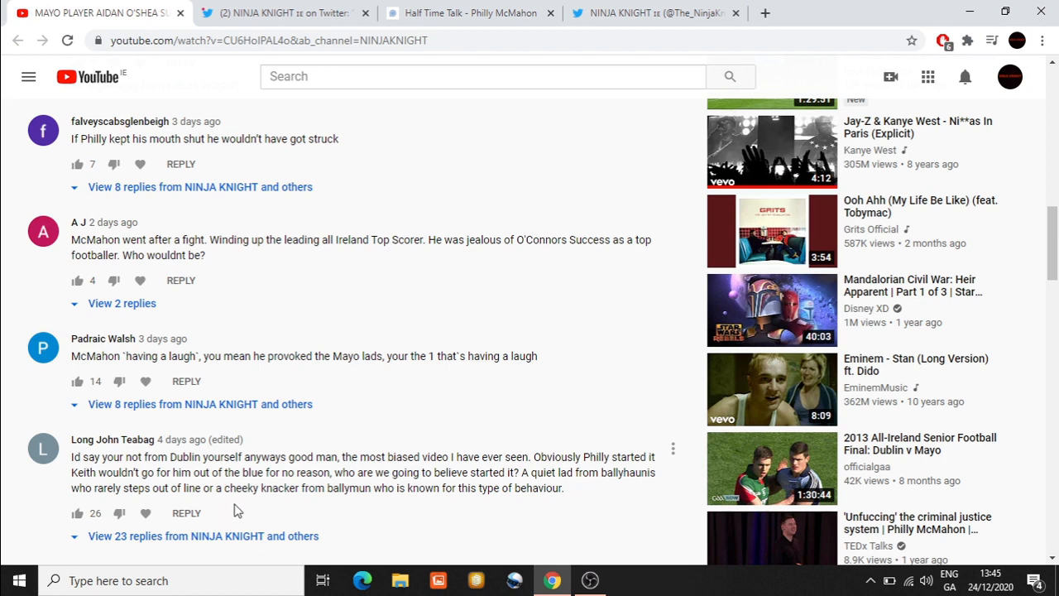
mouse_move(278, 470)
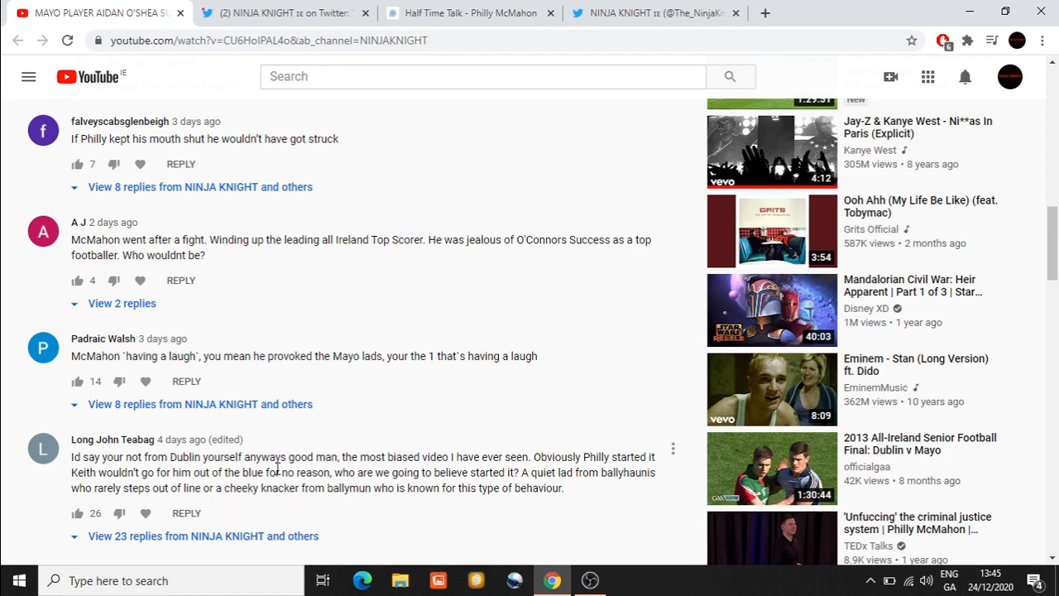
mouse_move(285, 506)
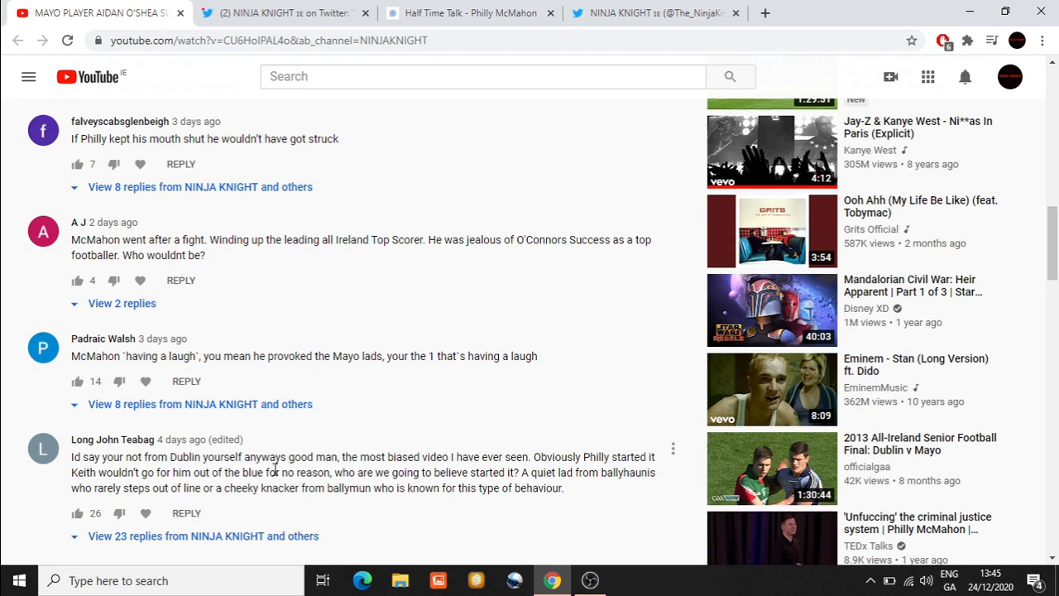
mouse_move(351, 513)
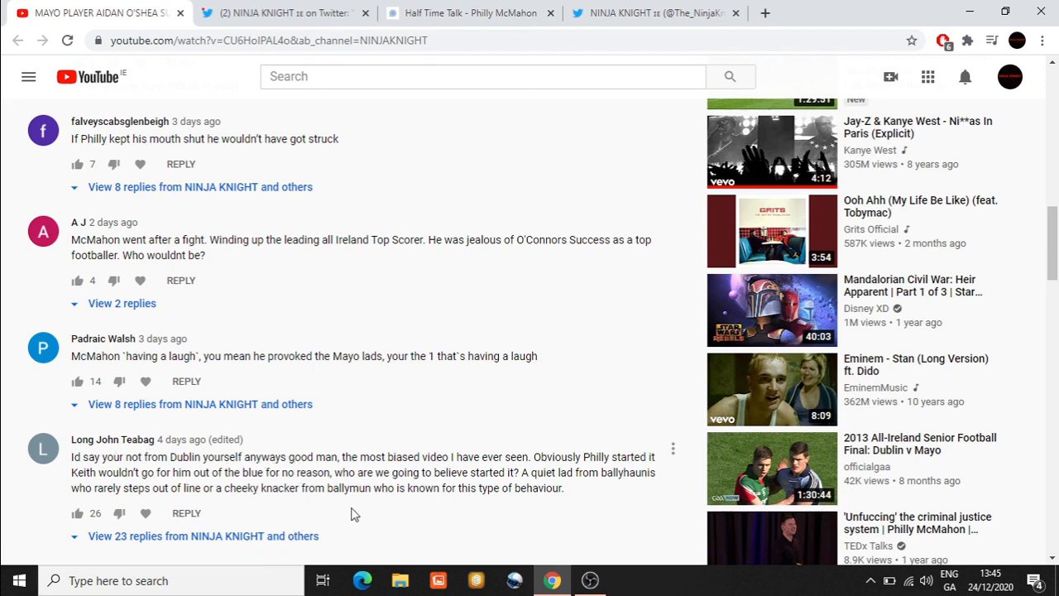
mouse_move(523, 503)
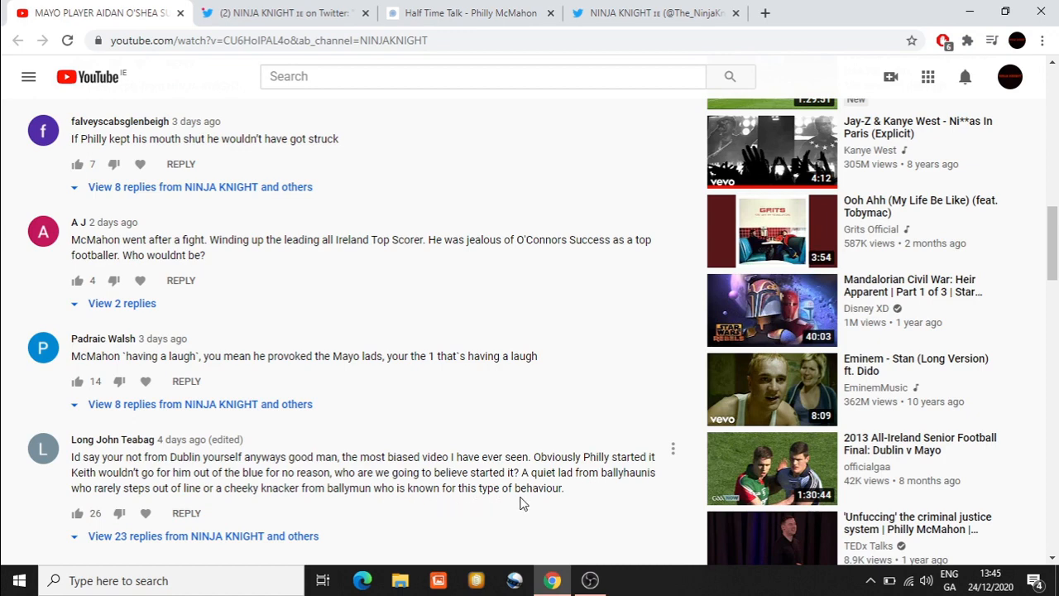
mouse_move(404, 506)
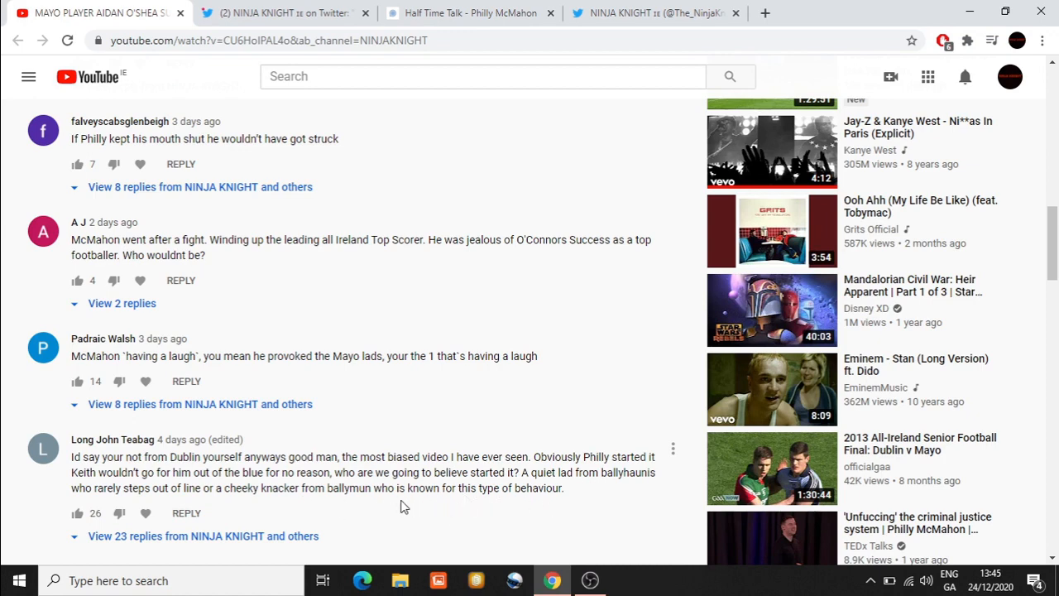
mouse_move(362, 493)
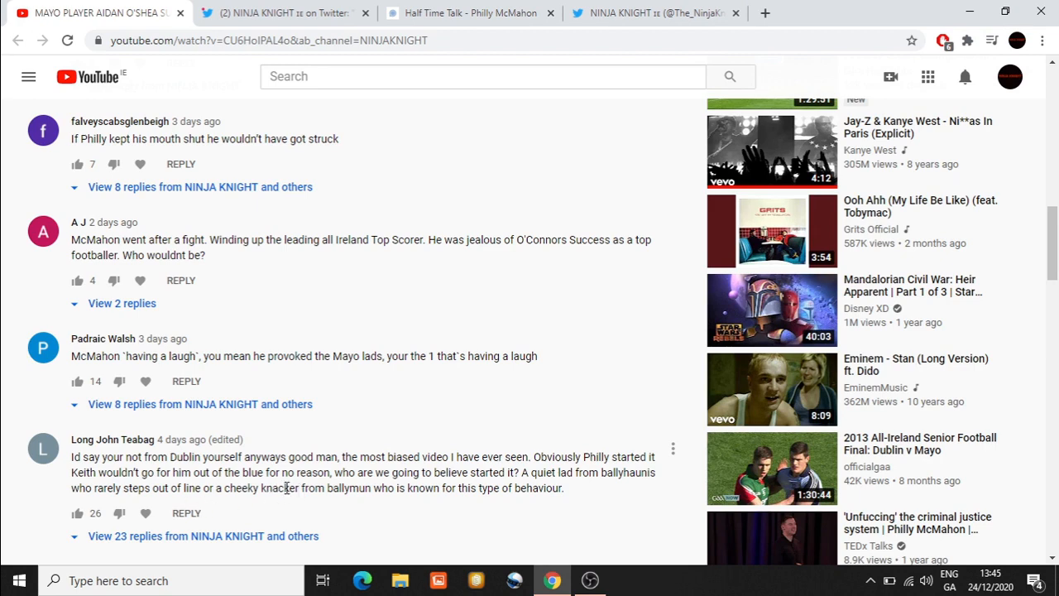
mouse_move(477, 488)
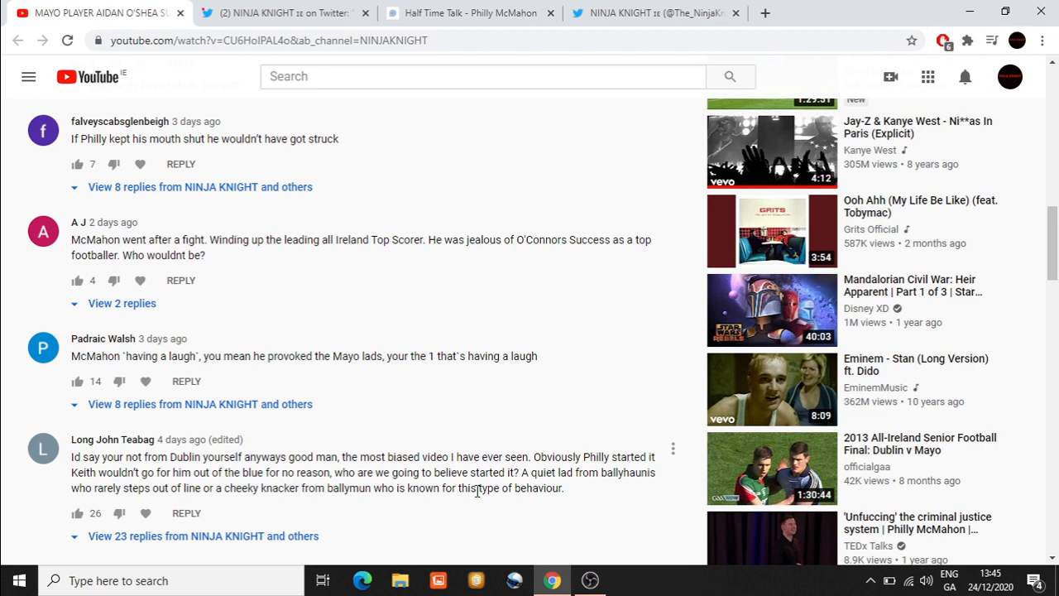
mouse_move(530, 451)
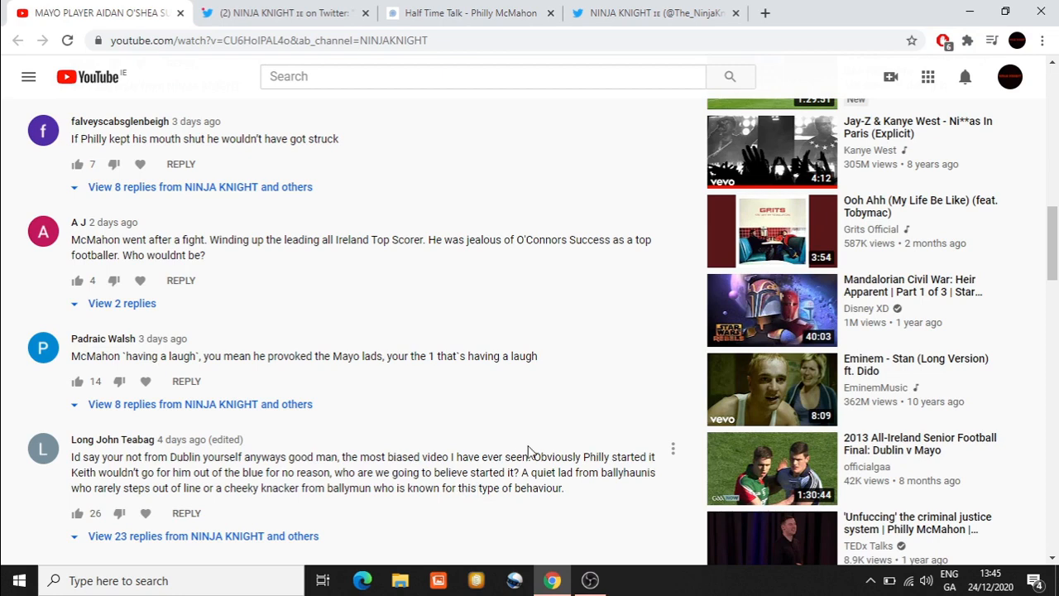
mouse_move(487, 431)
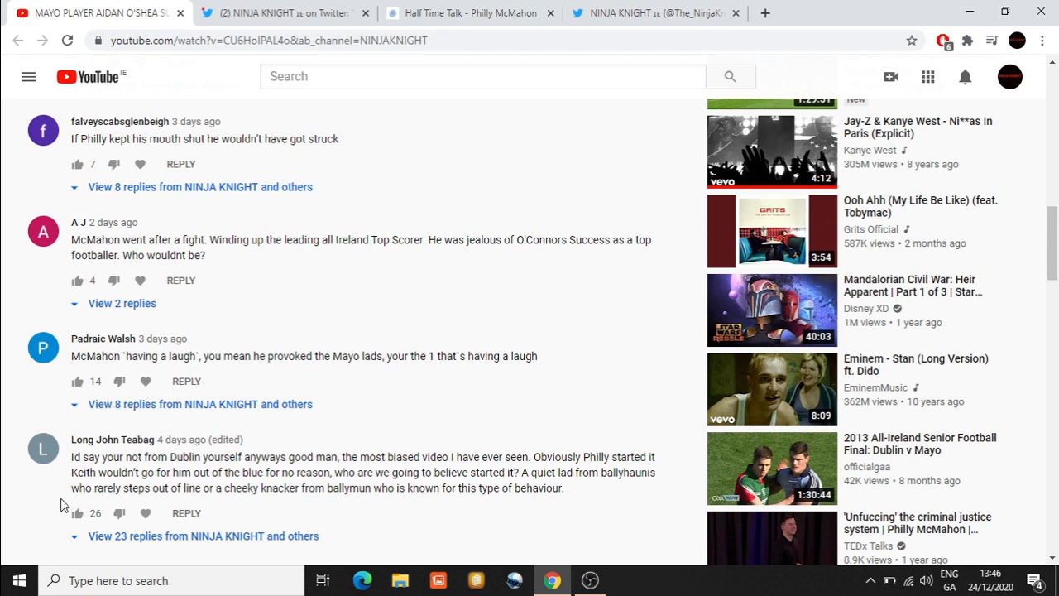
mouse_move(311, 473)
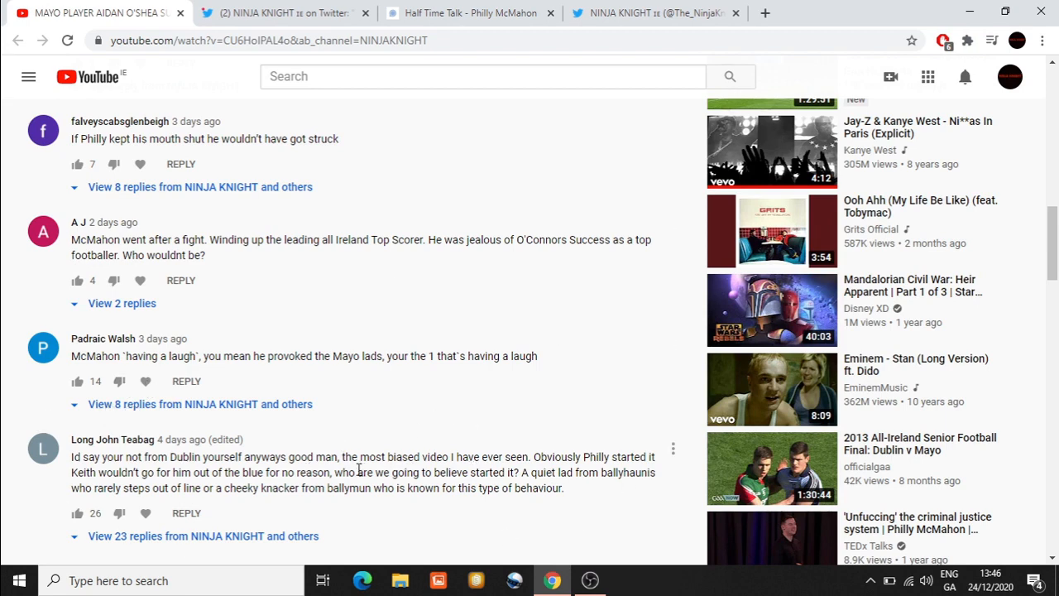
mouse_move(540, 494)
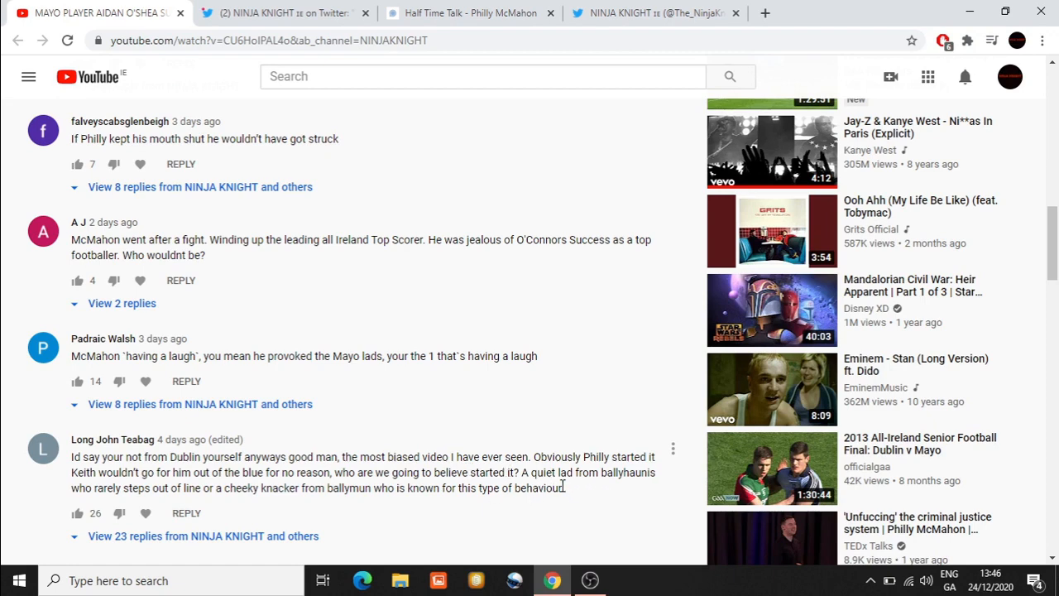
mouse_move(330, 487)
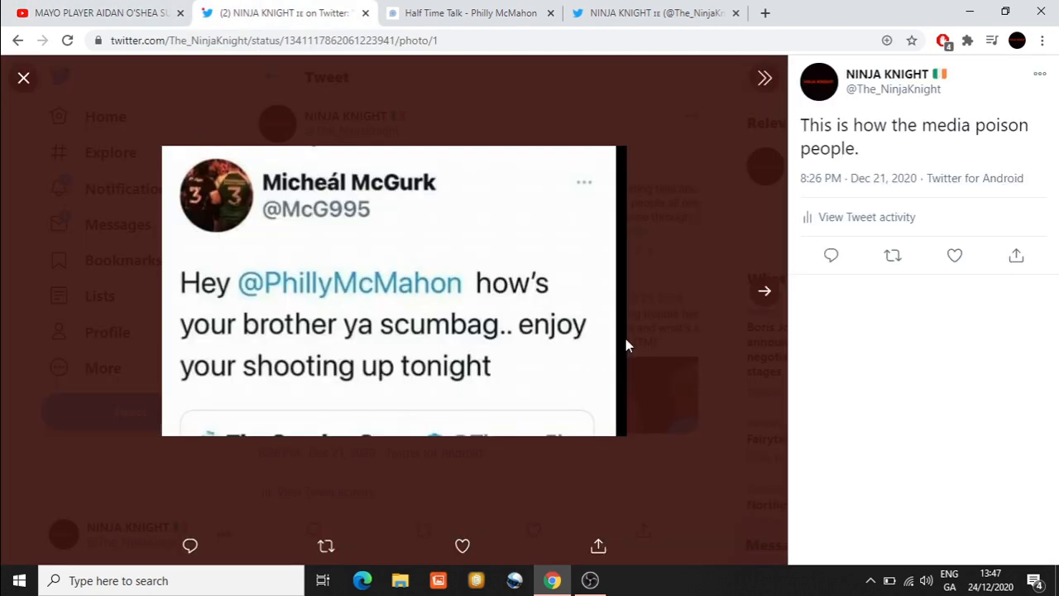
mouse_move(785, 376)
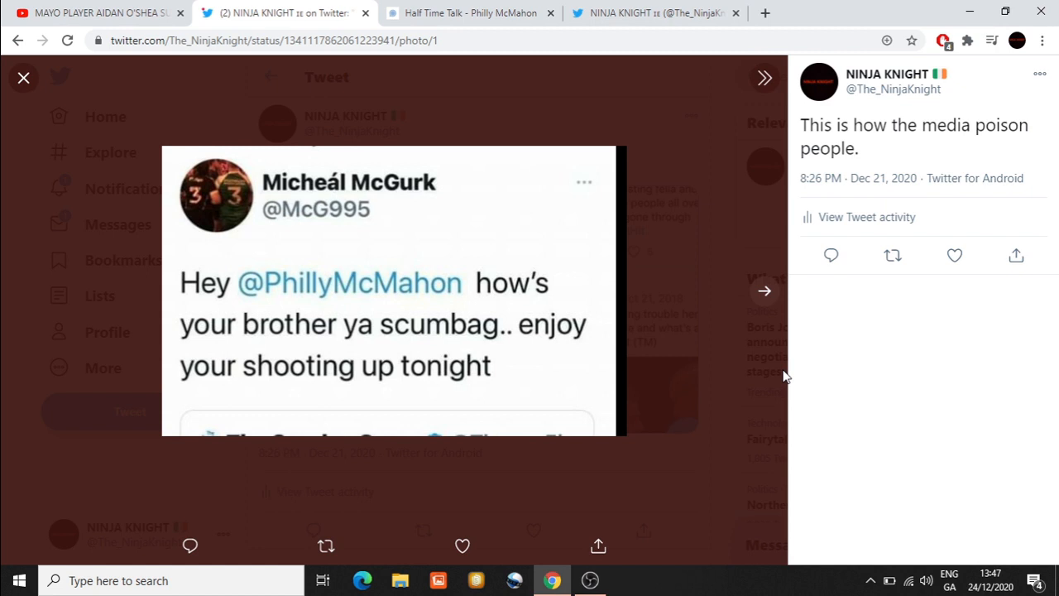
mouse_move(450, 309)
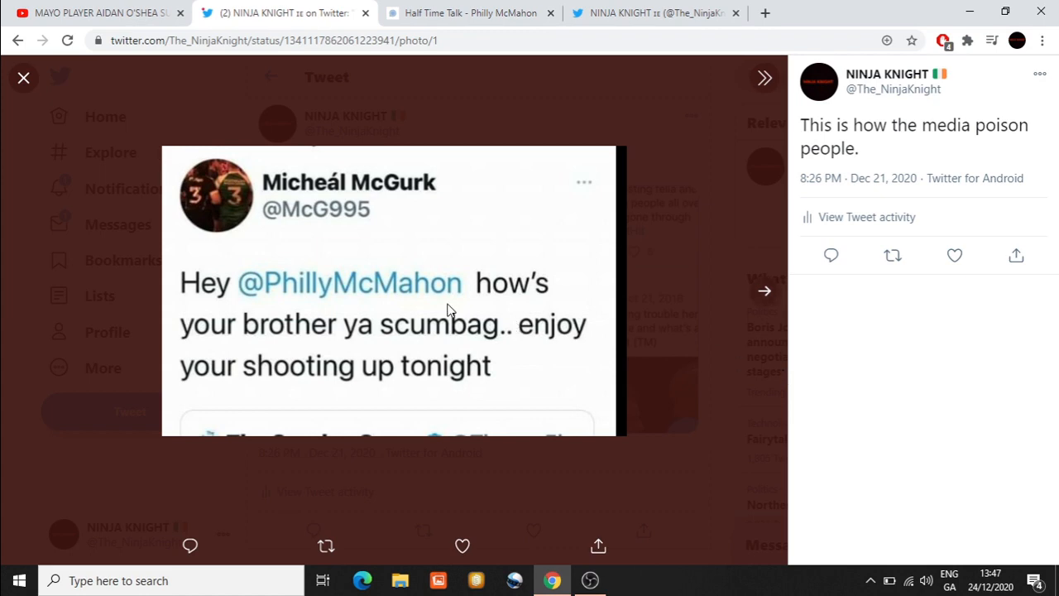
mouse_move(313, 232)
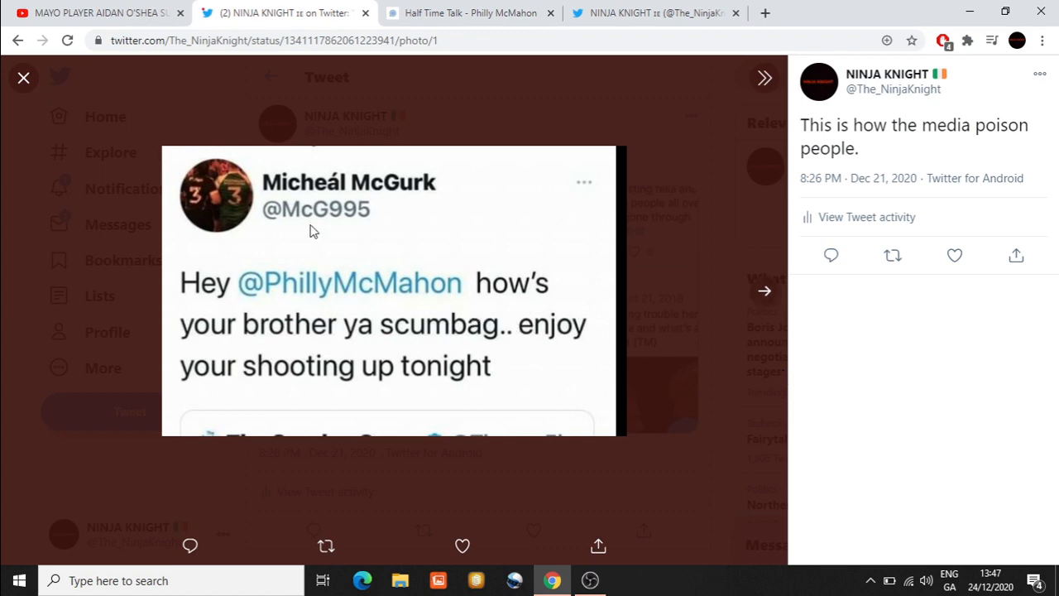
mouse_move(715, 302)
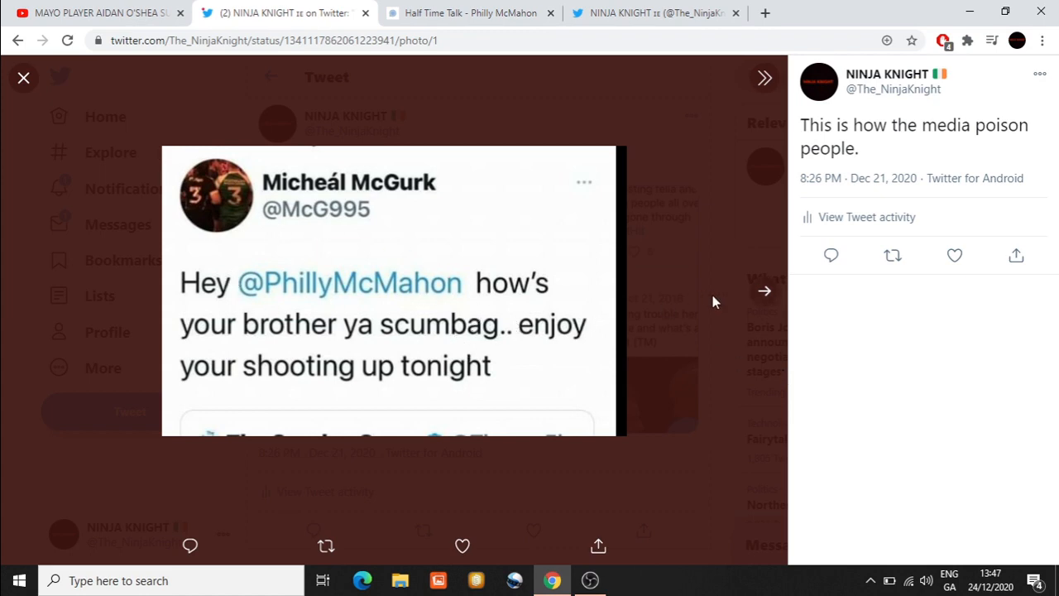
mouse_move(769, 328)
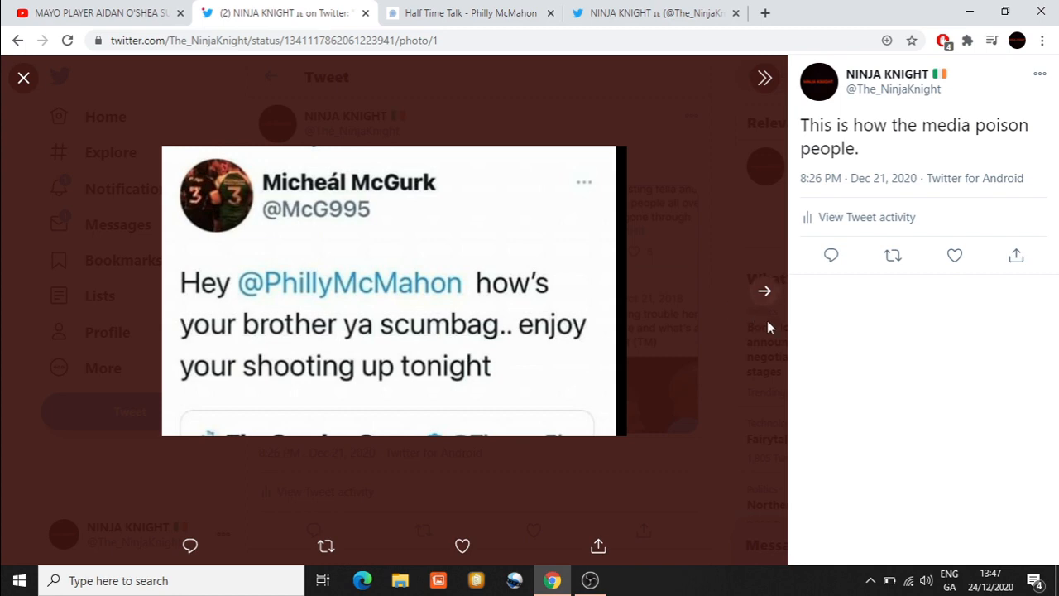
mouse_move(841, 358)
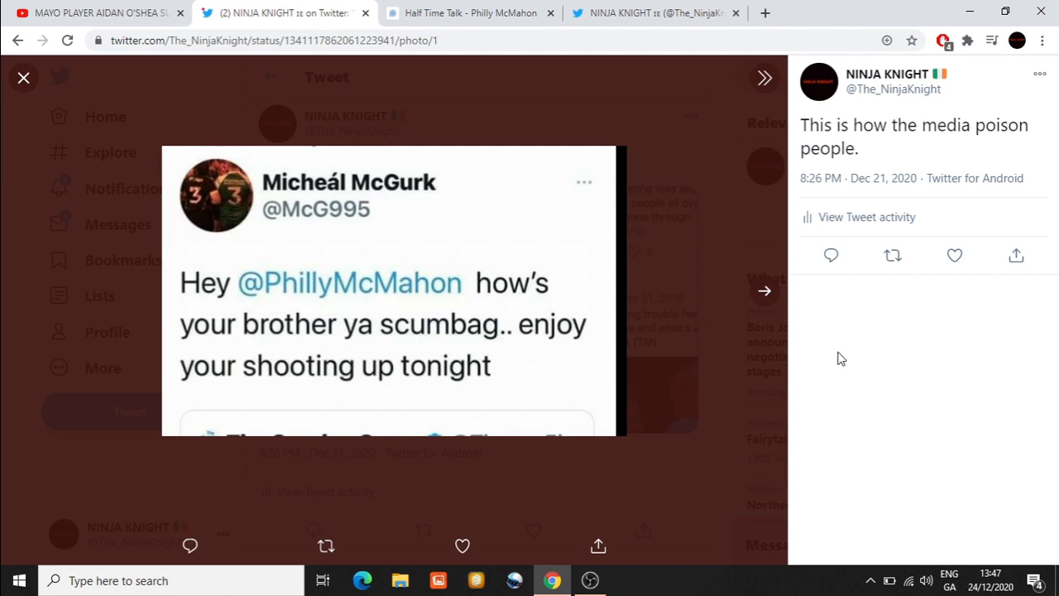
mouse_move(464, 356)
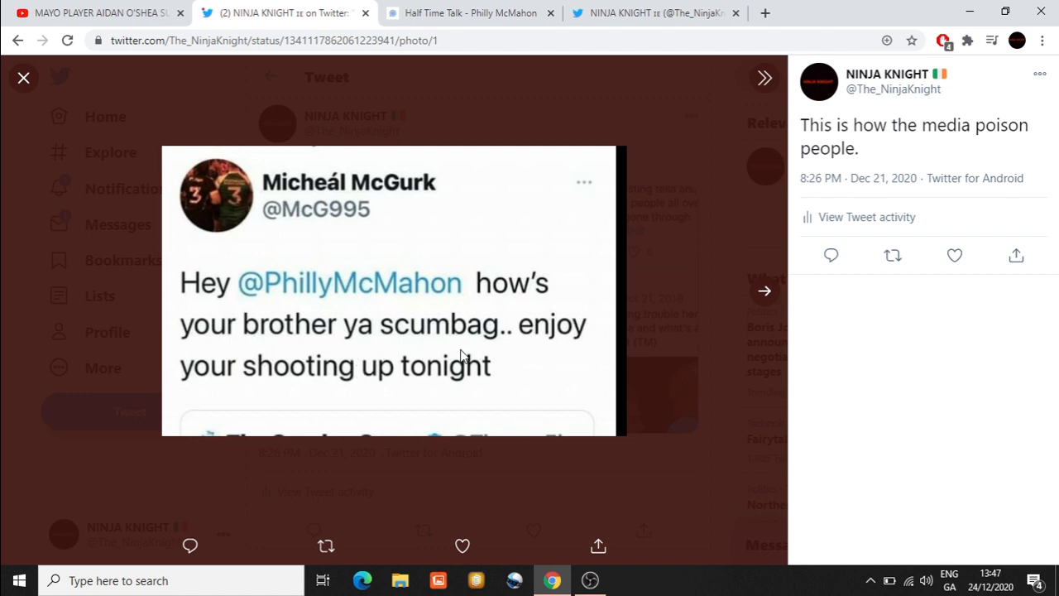
mouse_move(397, 406)
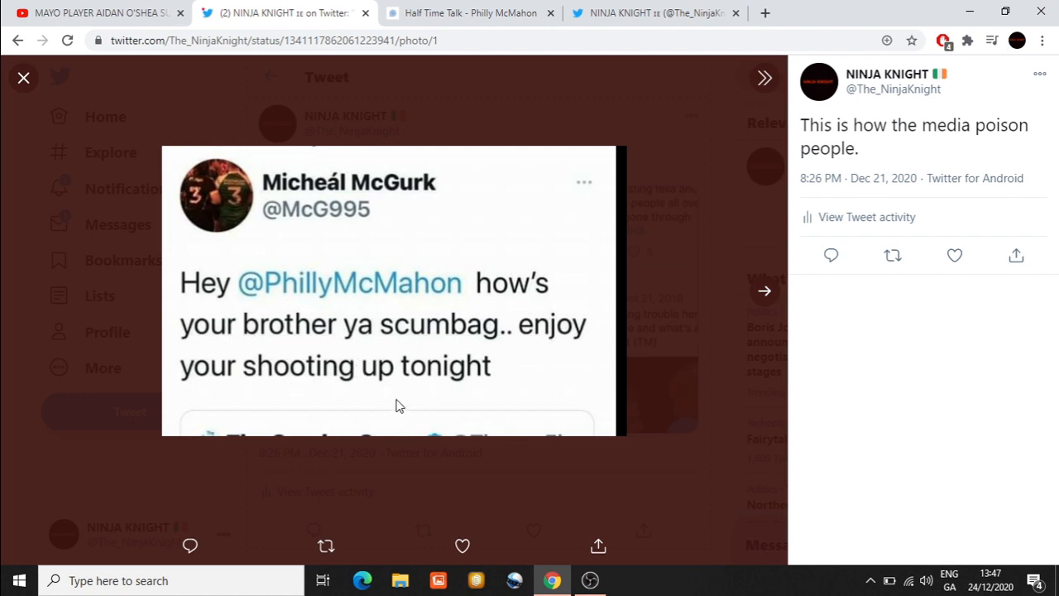
mouse_move(753, 334)
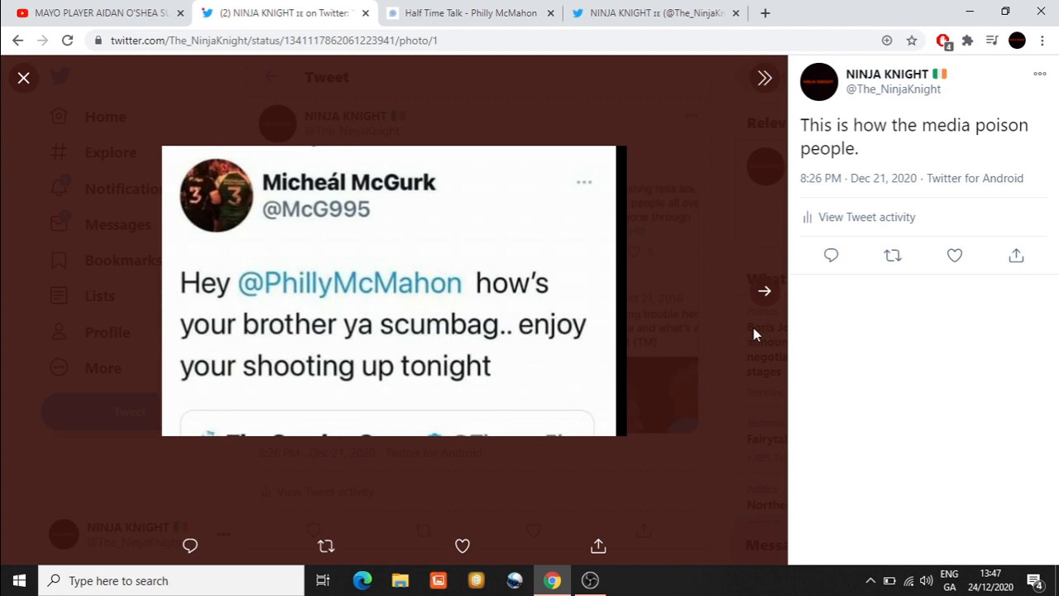
mouse_move(837, 333)
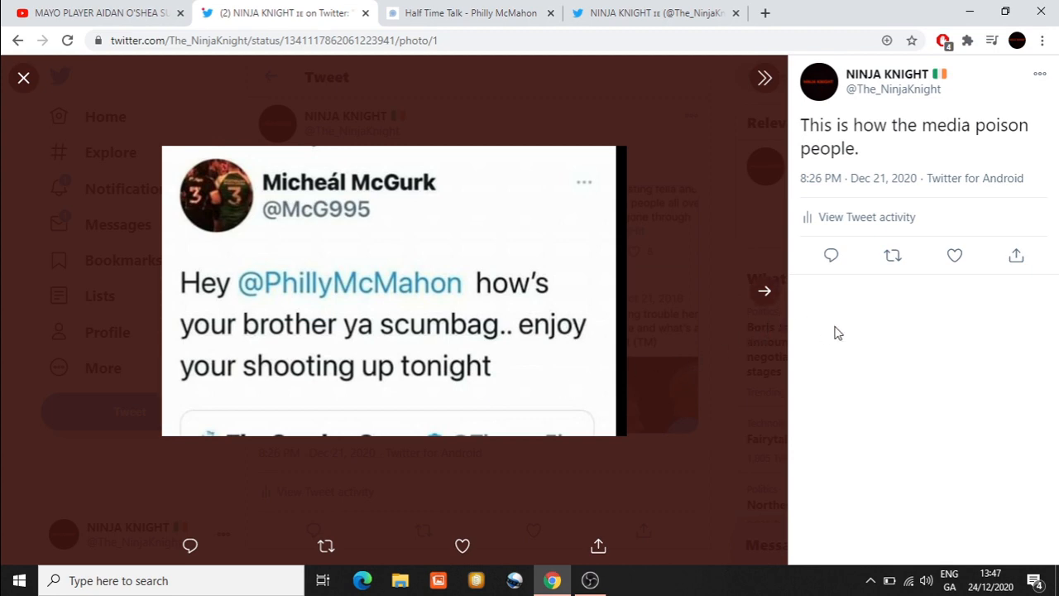
mouse_move(824, 368)
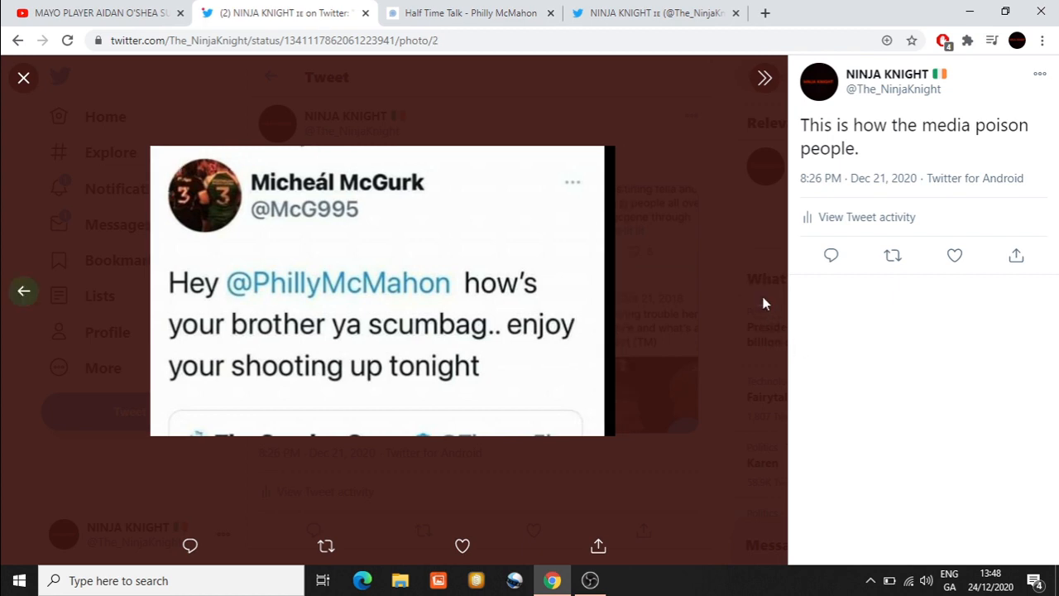
click(763, 77)
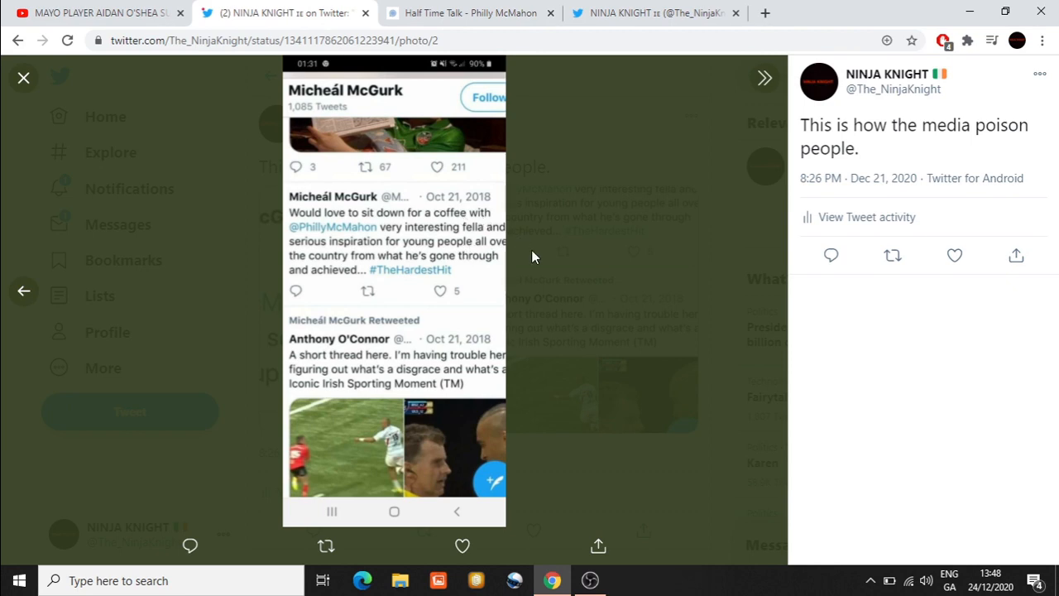
mouse_move(529, 314)
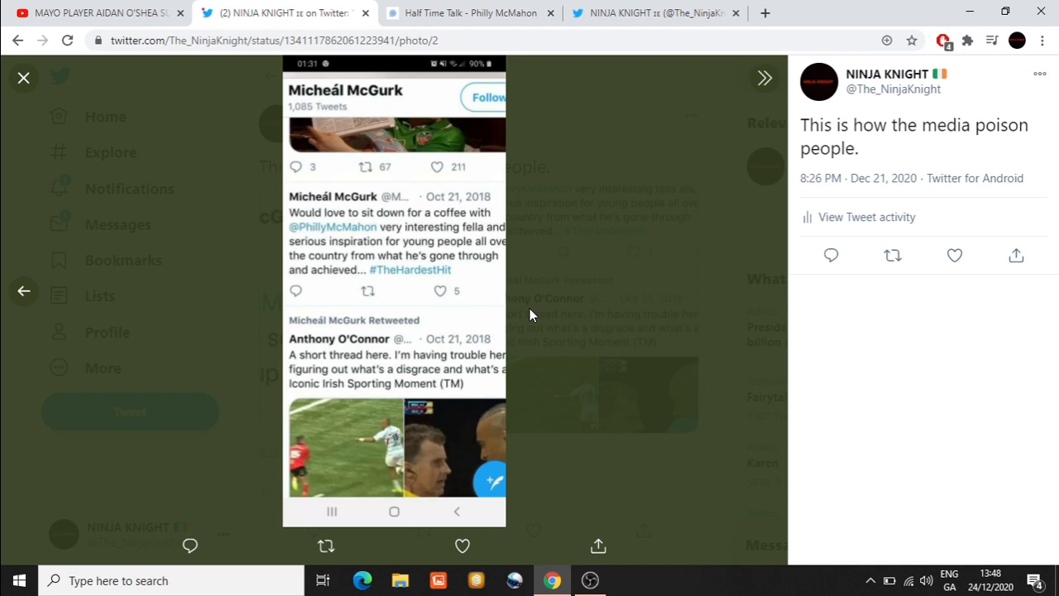
mouse_move(414, 278)
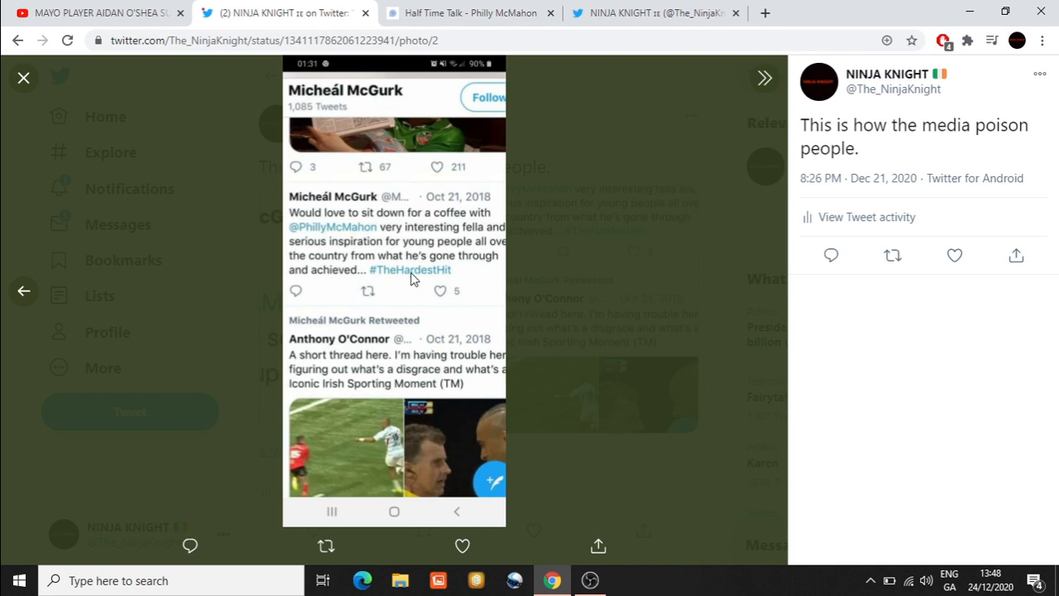
mouse_move(546, 321)
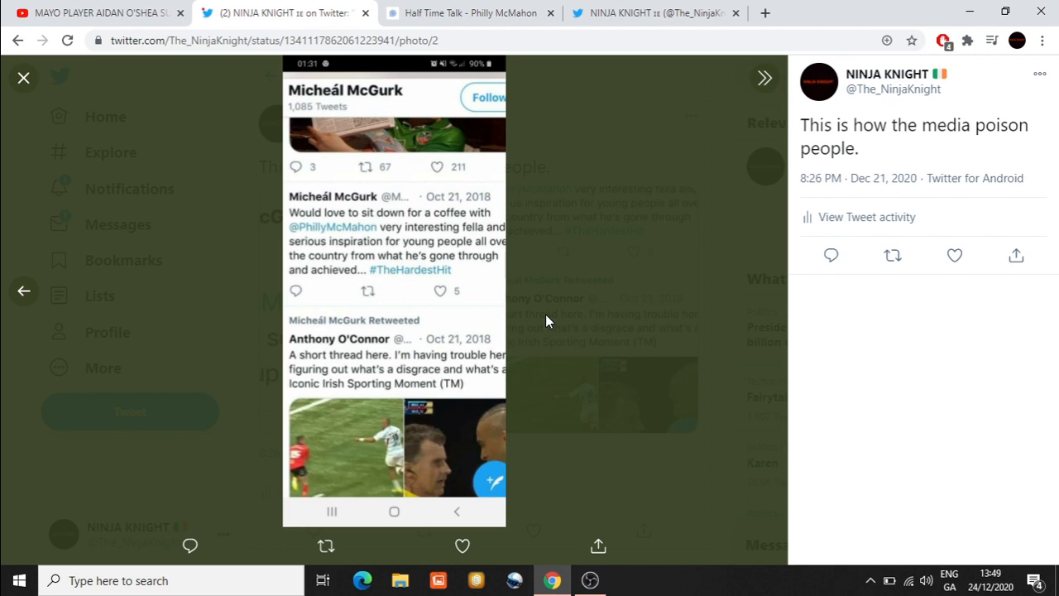
mouse_move(427, 266)
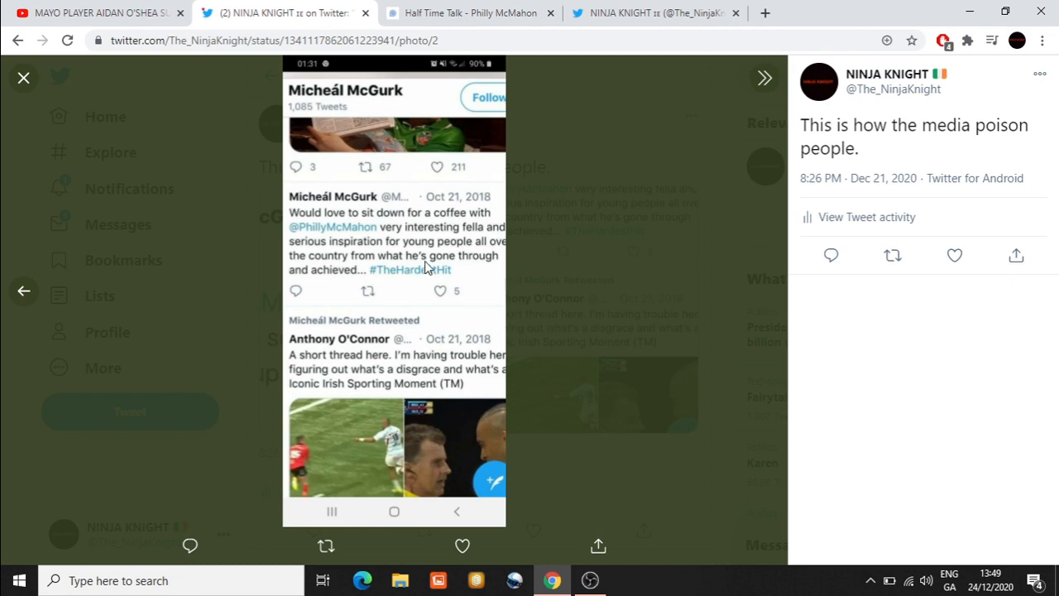
mouse_move(23, 291)
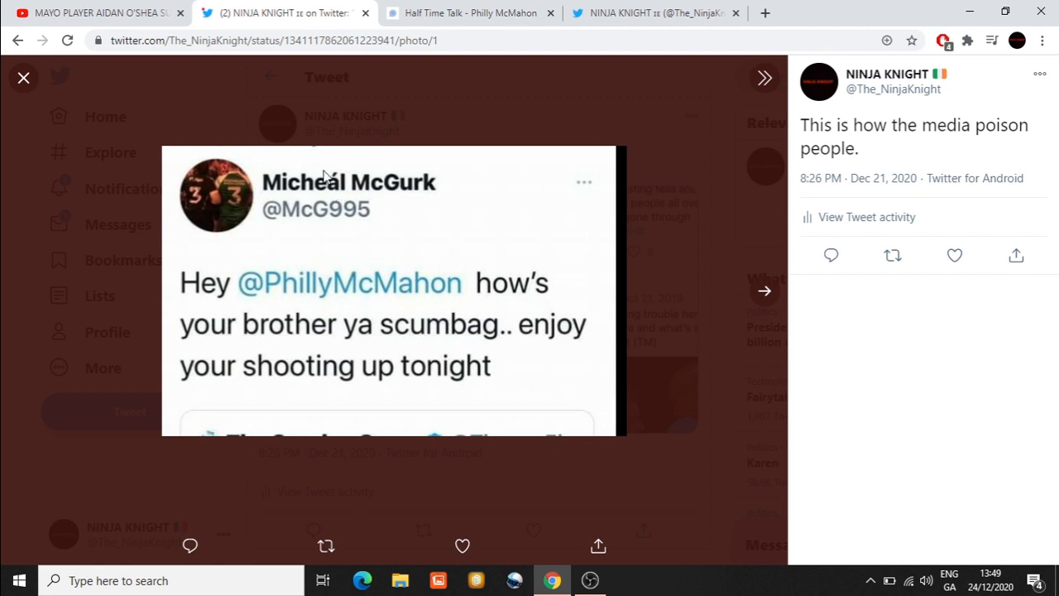
mouse_move(421, 343)
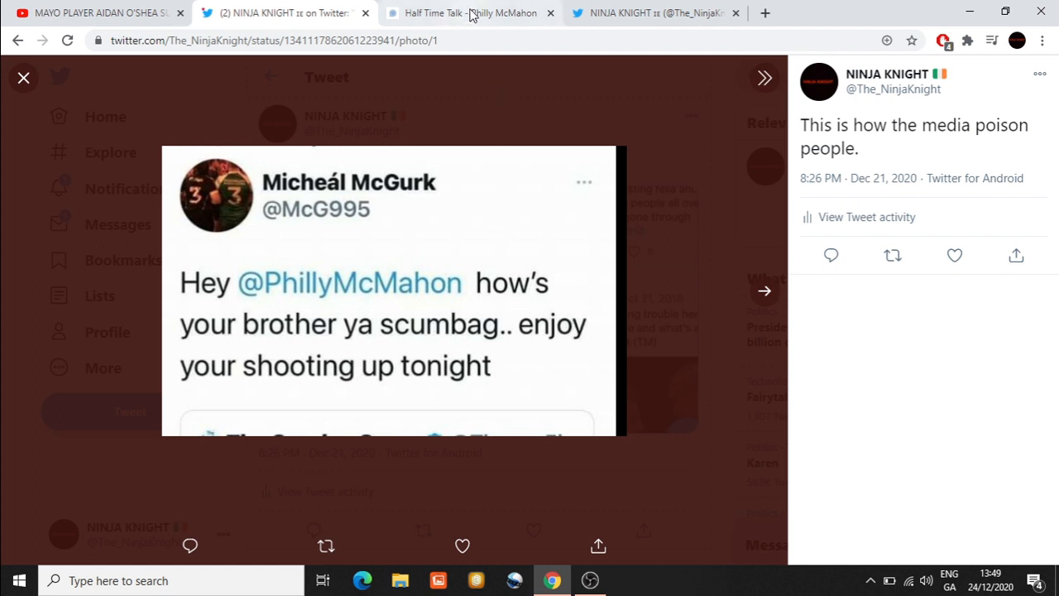
Step: Switch the browser to the open 'Half Time Talk - Philly McMahon' page
click(470, 13)
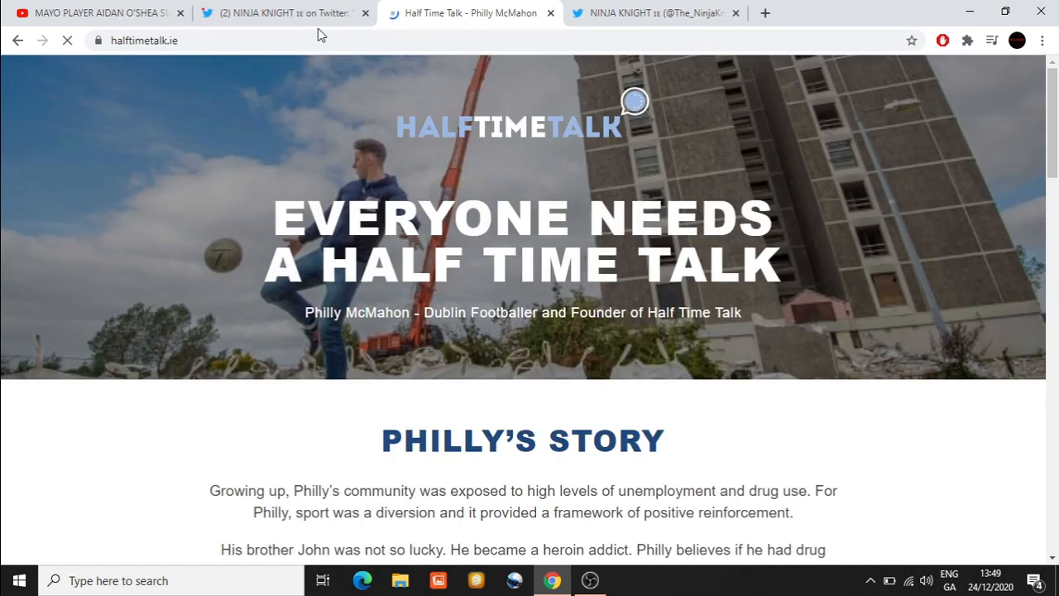
mouse_move(185, 207)
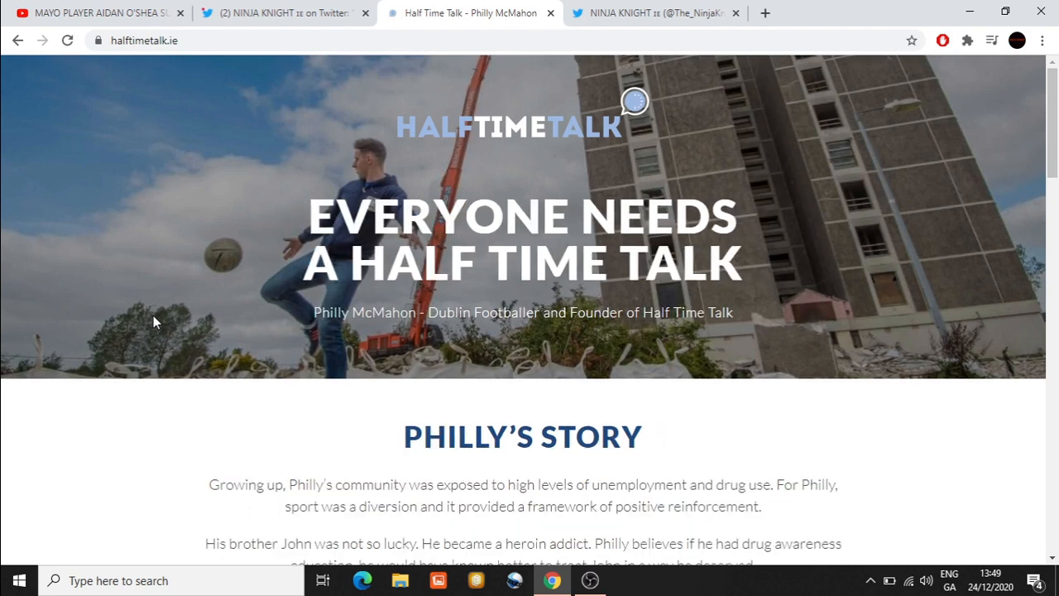
mouse_move(129, 384)
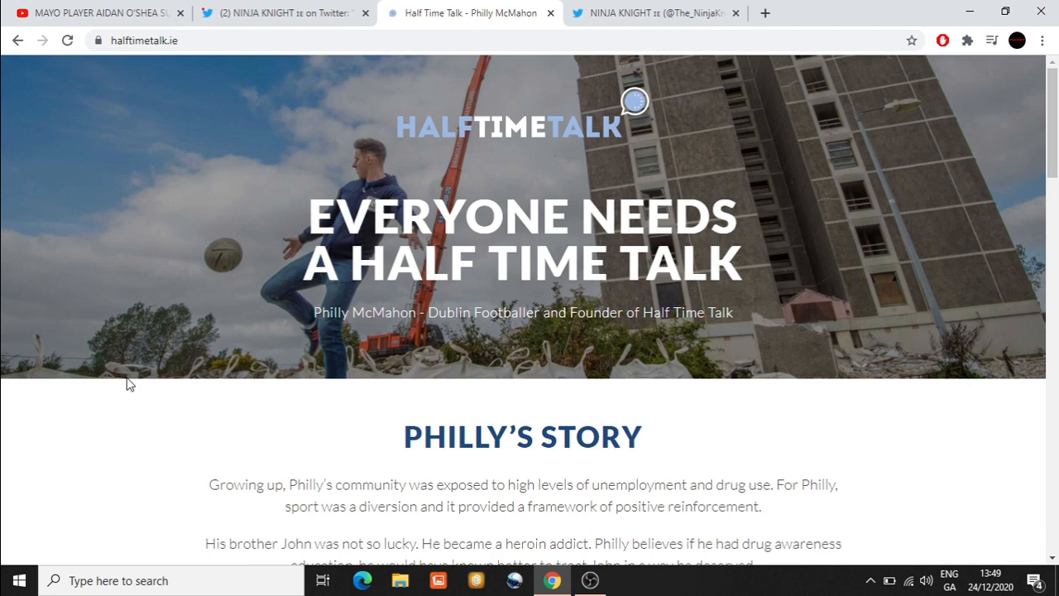
mouse_move(556, 450)
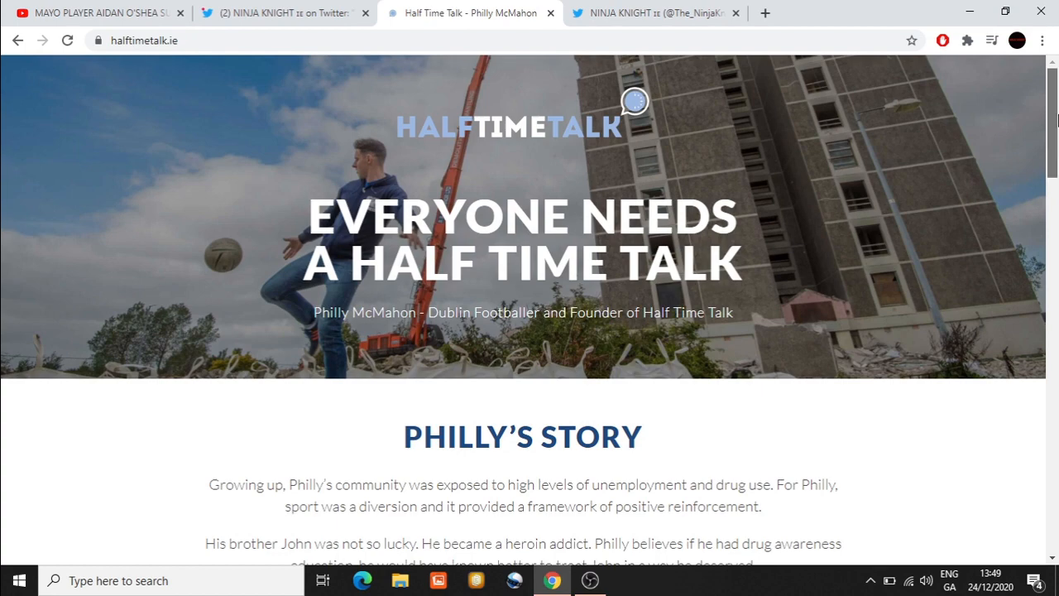
mouse_move(936, 328)
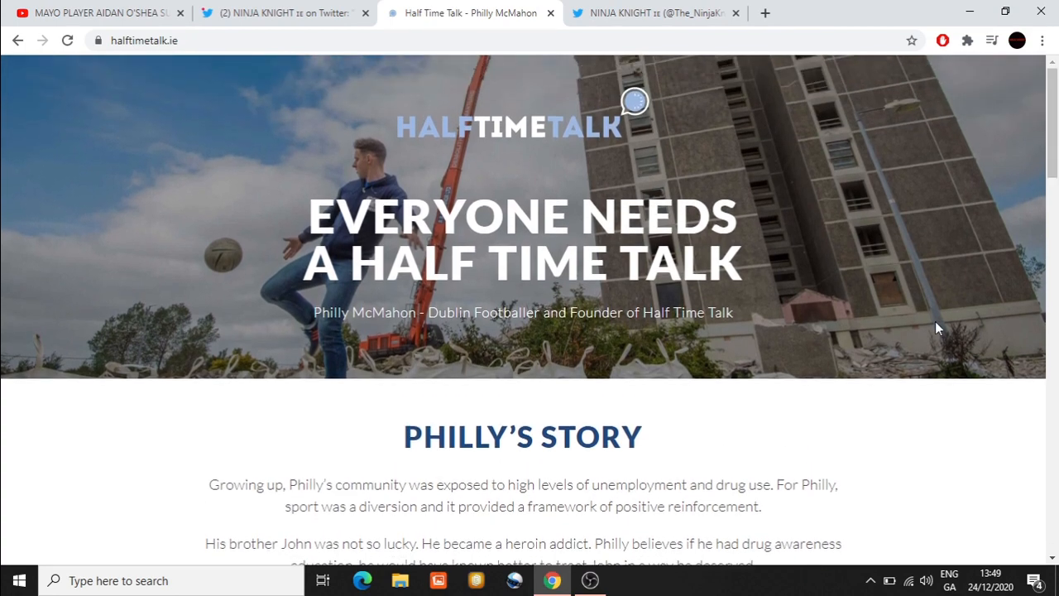
Step: Scroll the homepage past the hero image to Our Mission and Our Vision beside Philly's photo
scroll(down, 3)
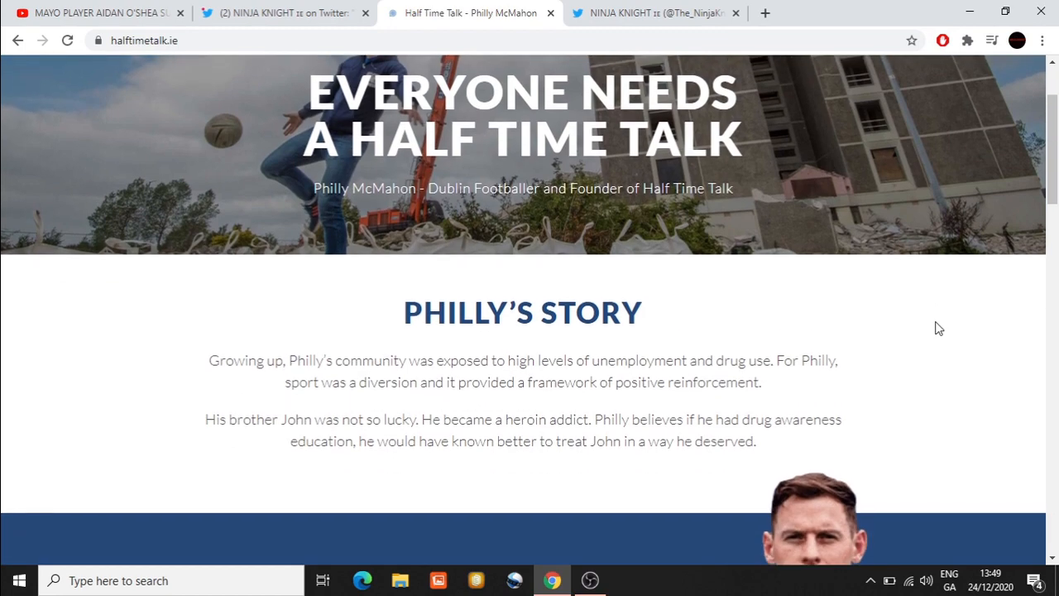
scroll(down, 3)
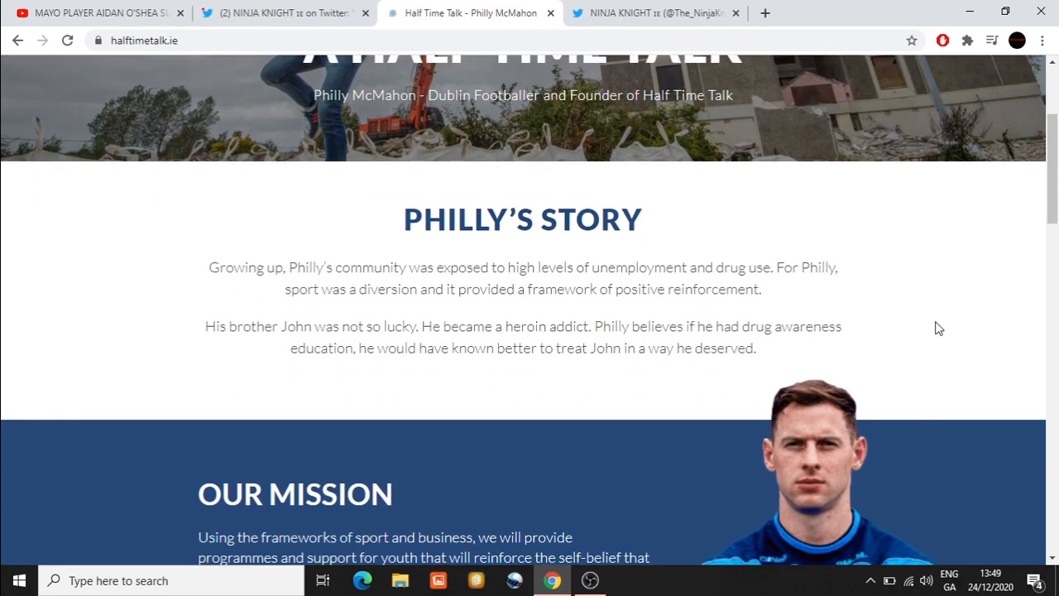
scroll(down, 3)
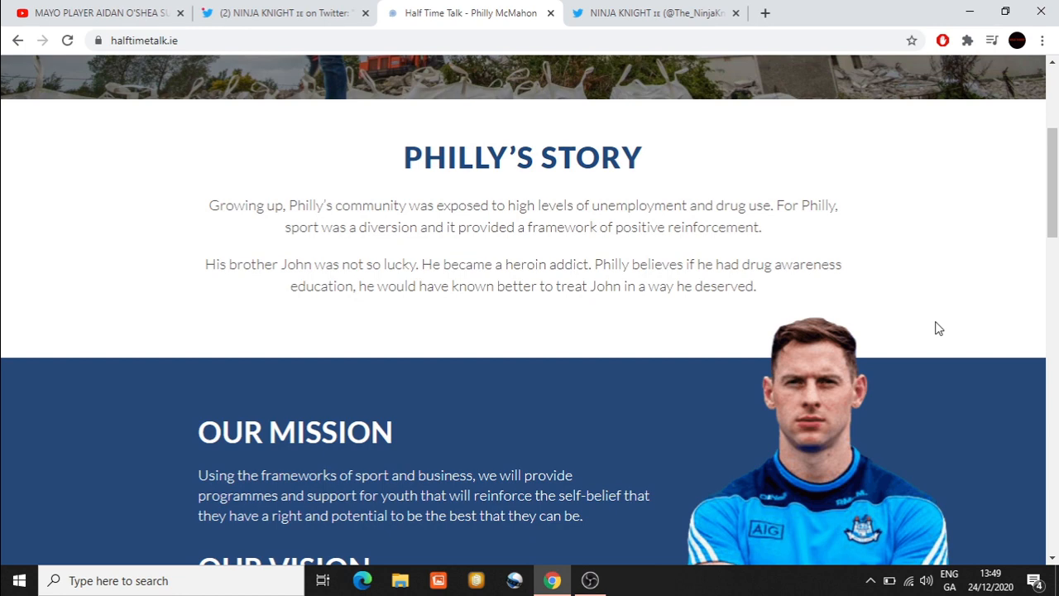
scroll(down, 3)
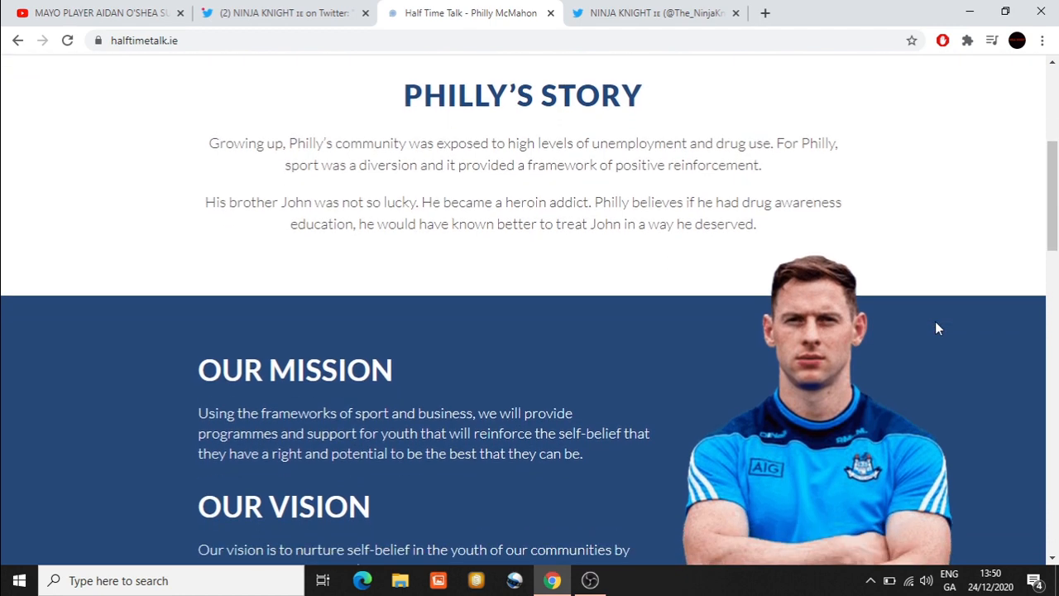
scroll(down, 3)
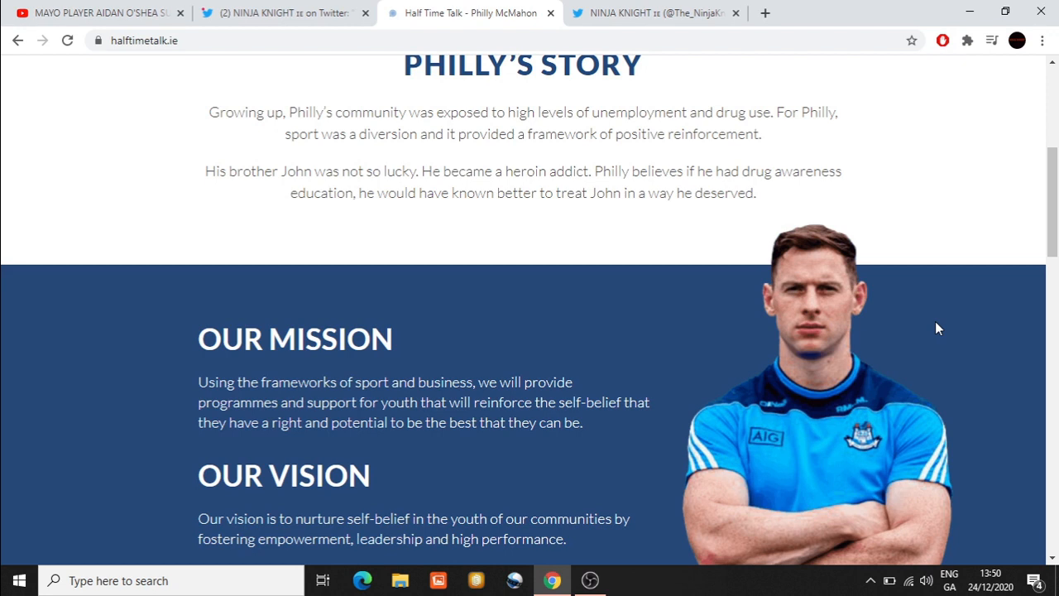
mouse_move(819, 258)
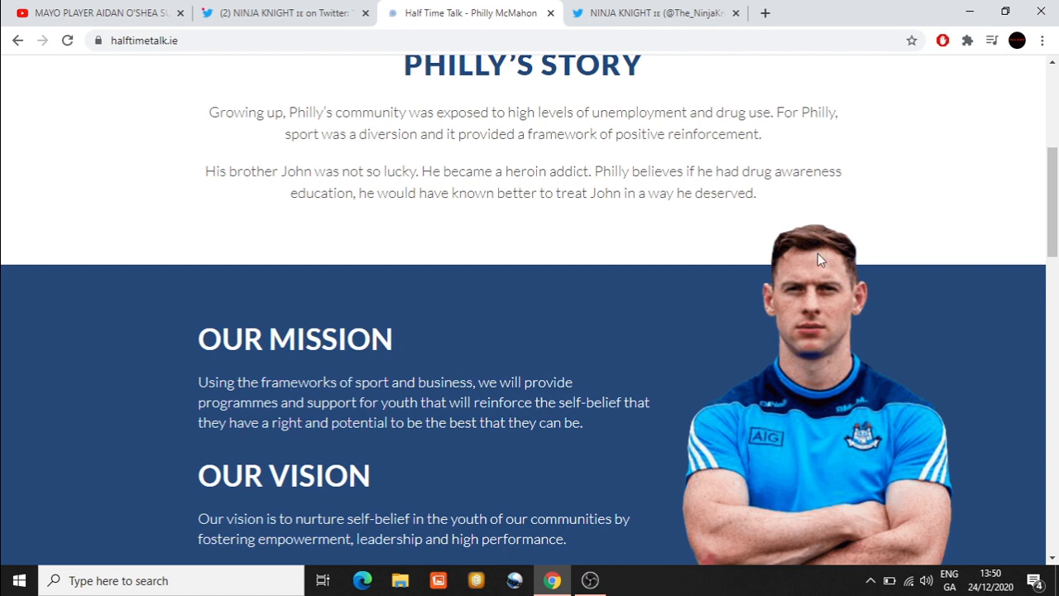
mouse_move(106, 254)
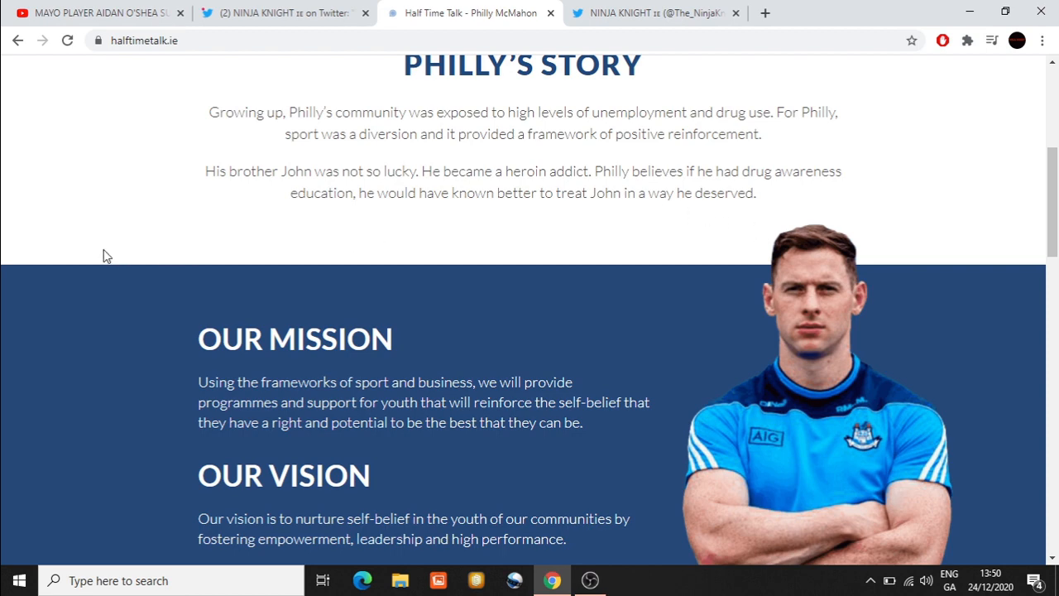
mouse_move(89, 250)
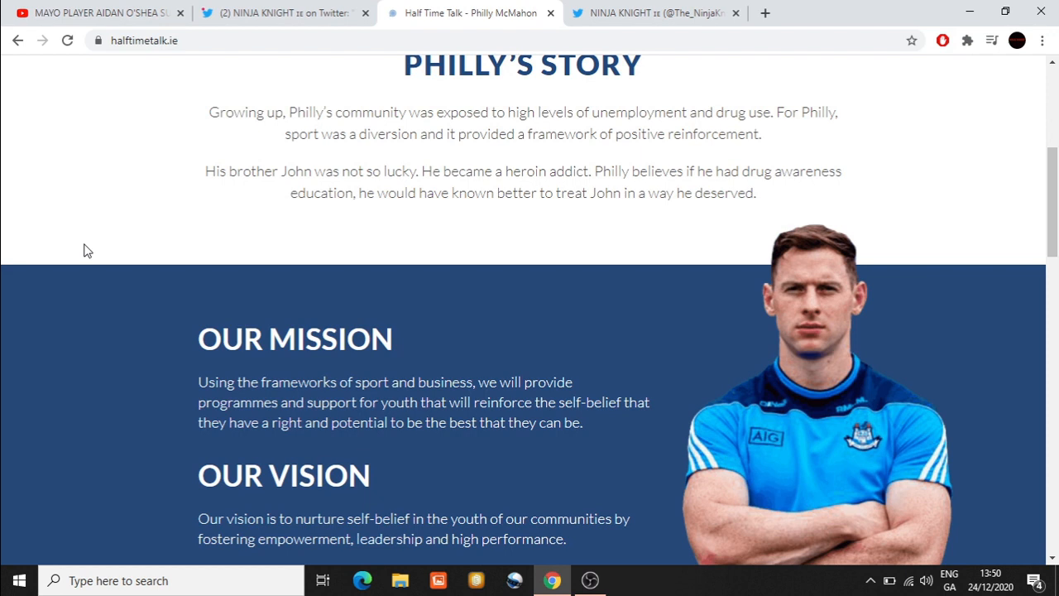
mouse_move(140, 255)
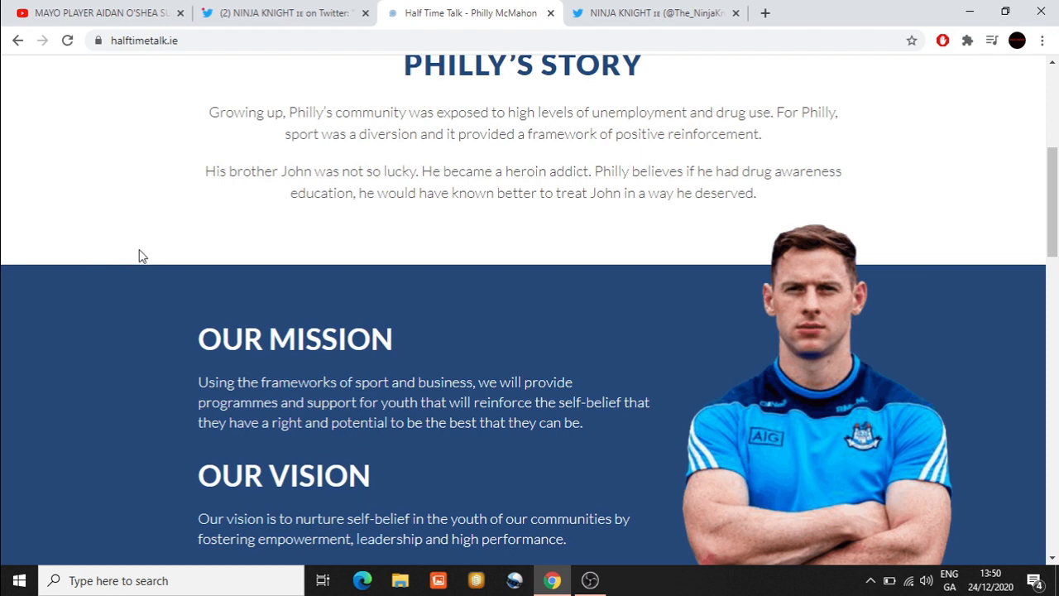
mouse_move(139, 264)
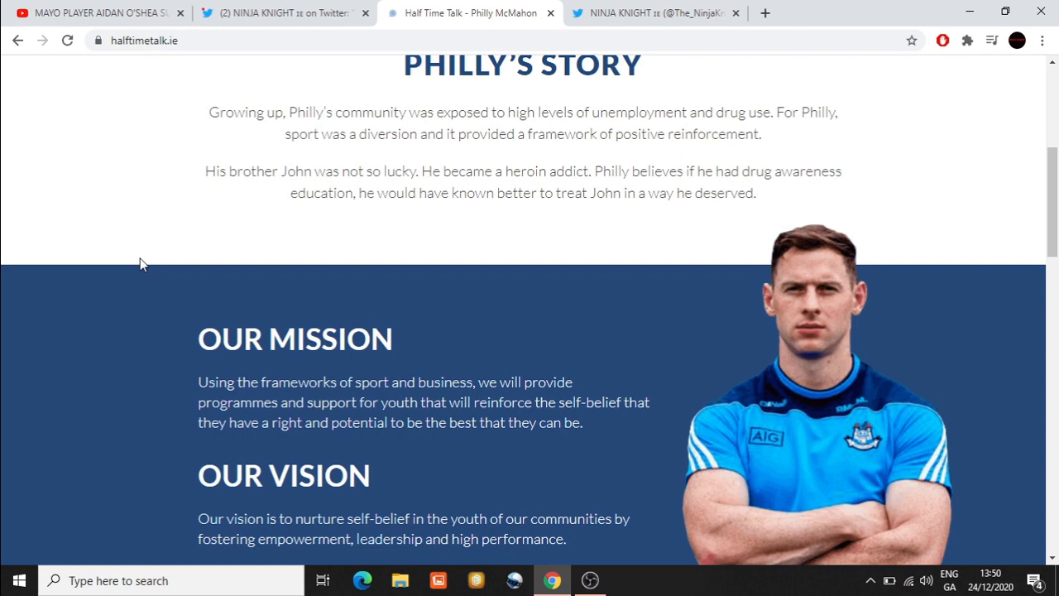
Step: Scroll past Our Vision to How It Works and the Lisa Keenan Success Story video
scroll(down, 3)
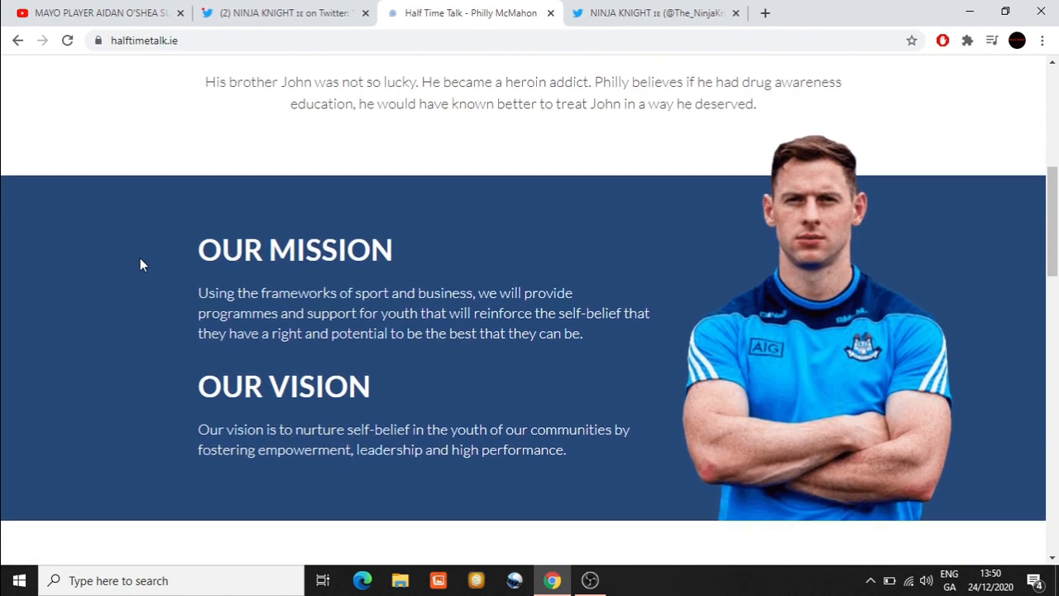
scroll(down, 3)
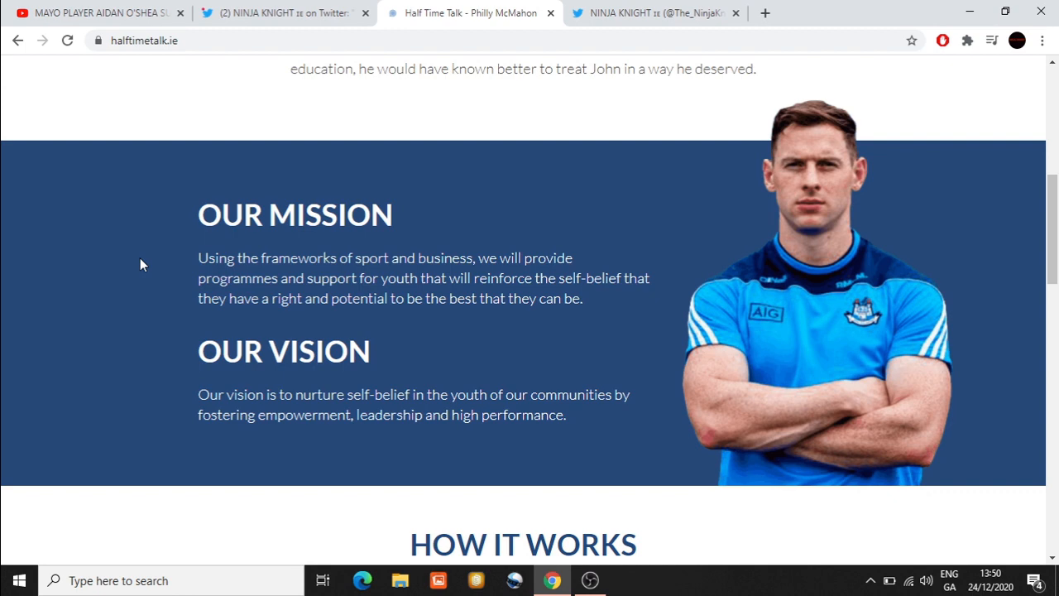
scroll(down, 3)
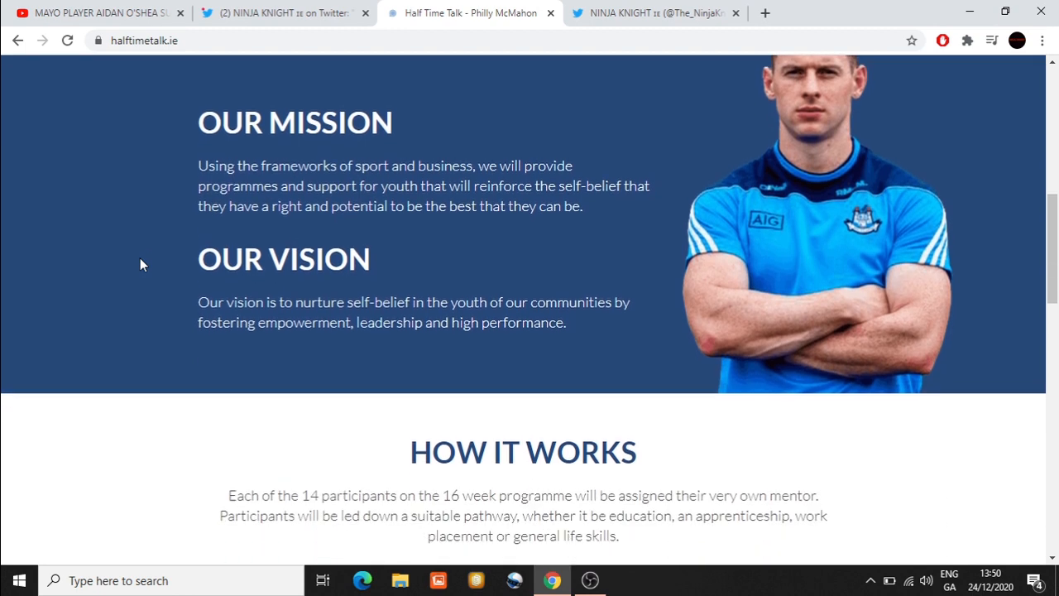
scroll(down, 3)
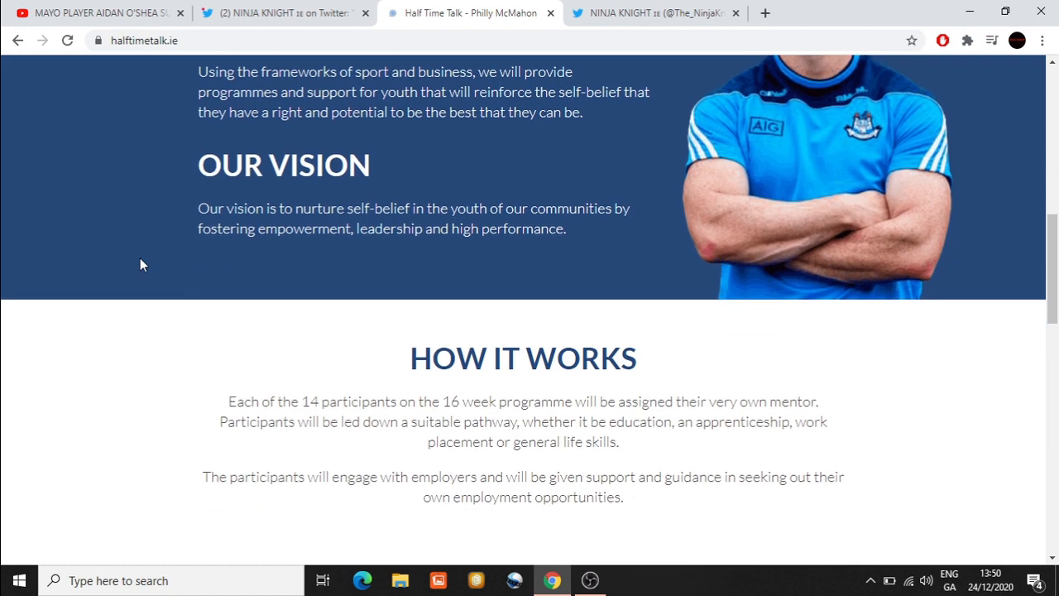
scroll(down, 3)
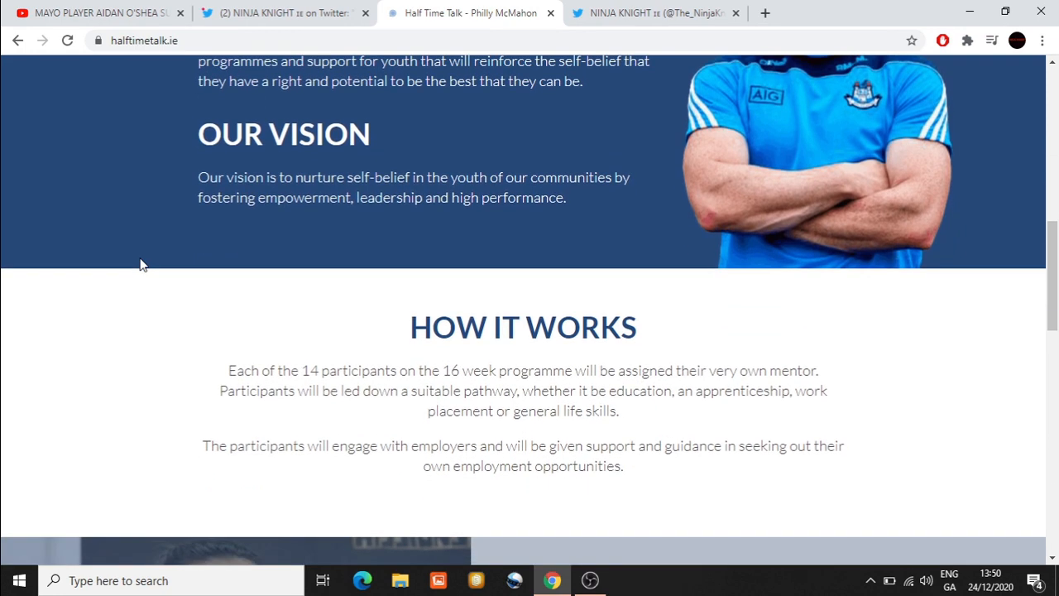
scroll(down, 3)
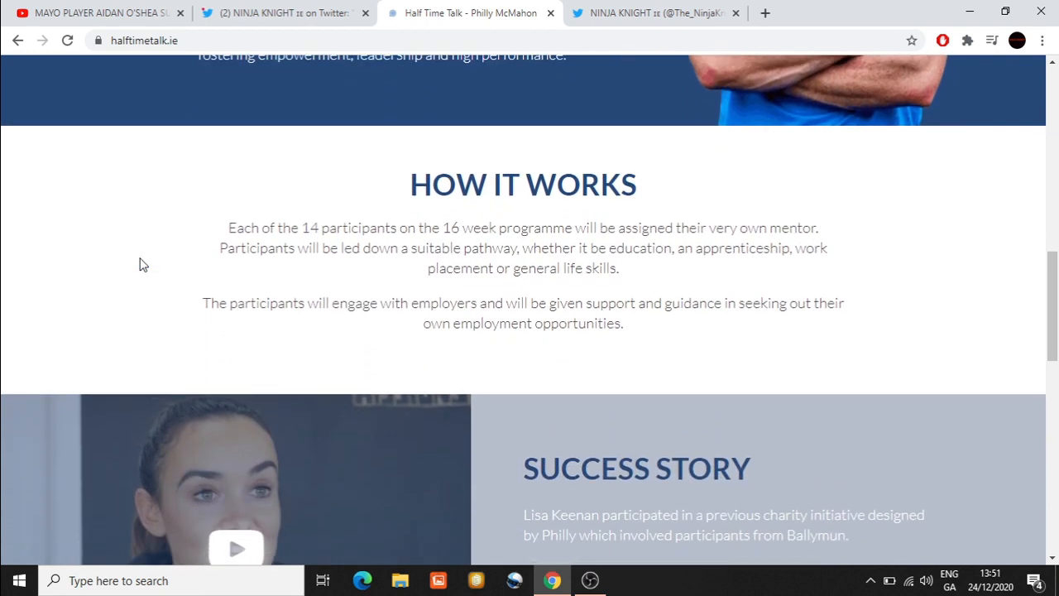
scroll(down, 3)
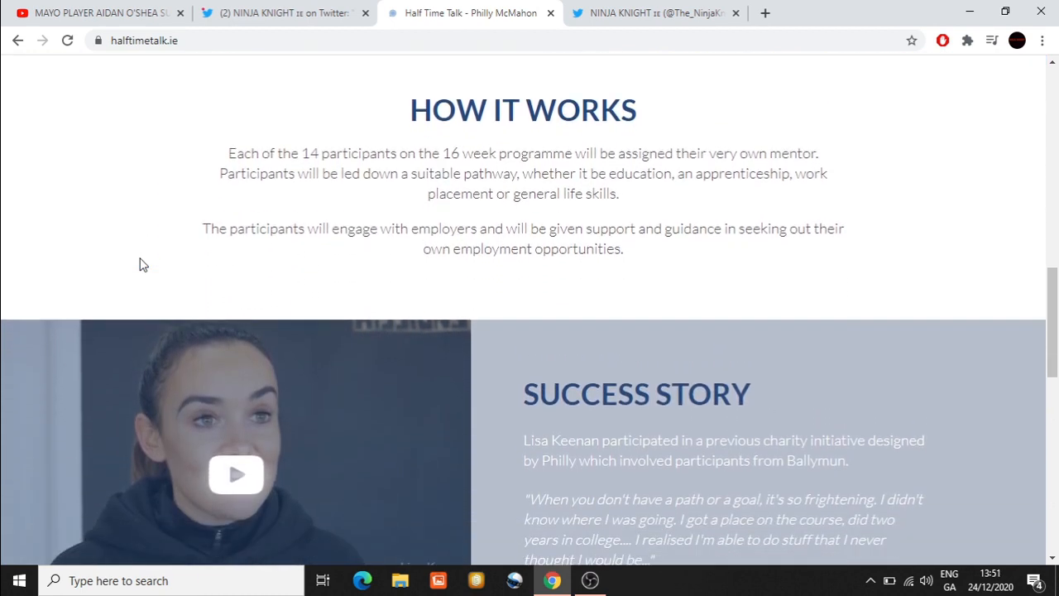
scroll(down, 3)
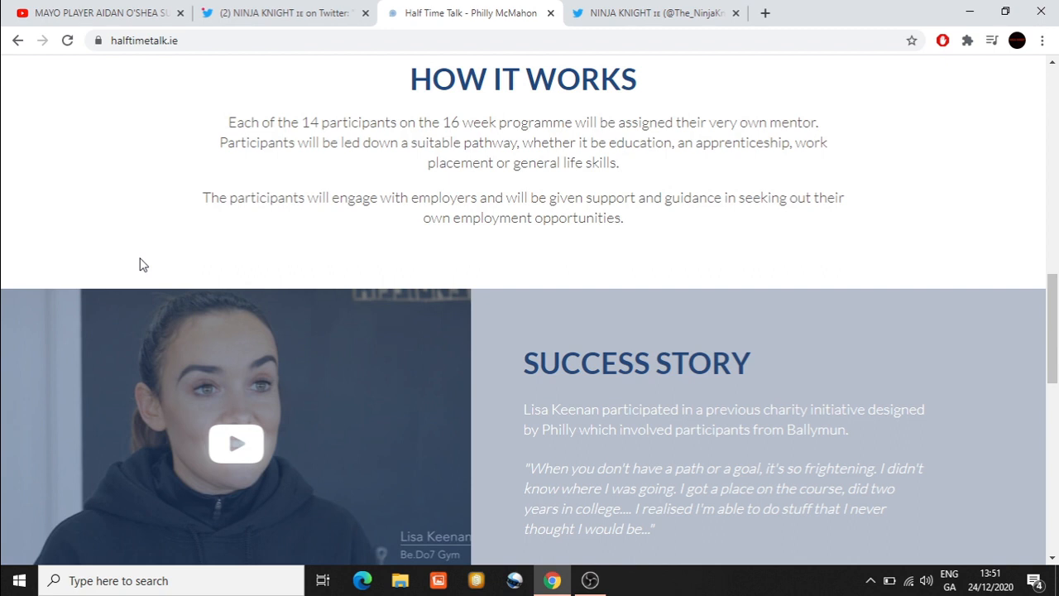
mouse_move(735, 246)
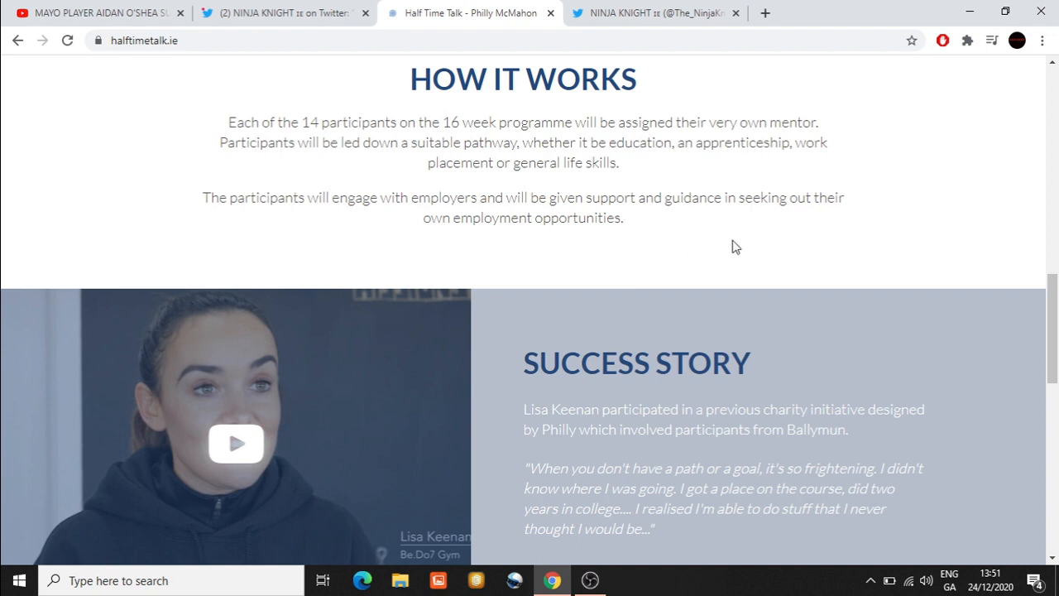
mouse_move(904, 221)
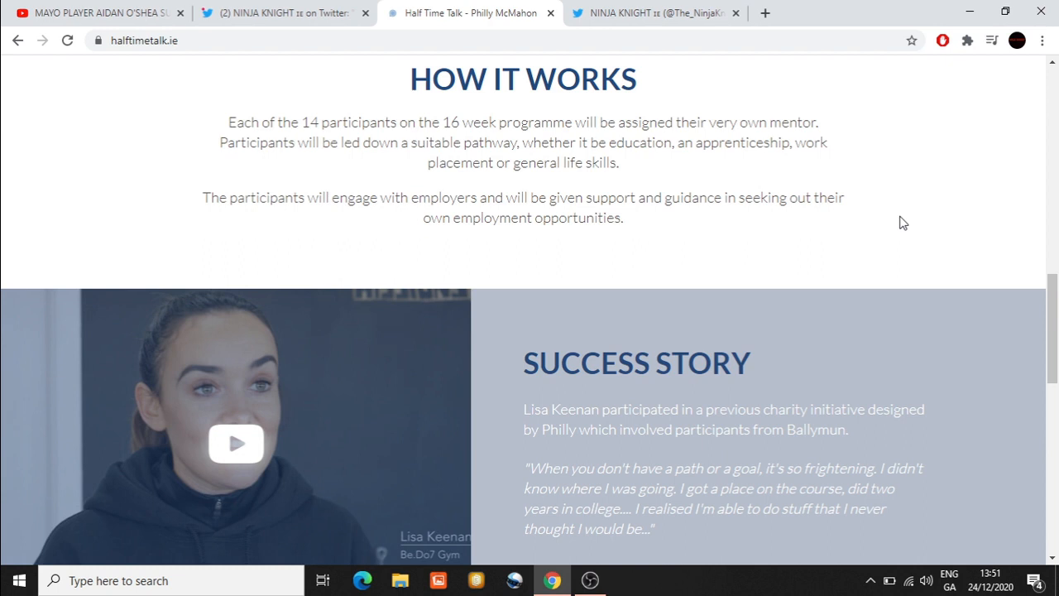
mouse_move(993, 202)
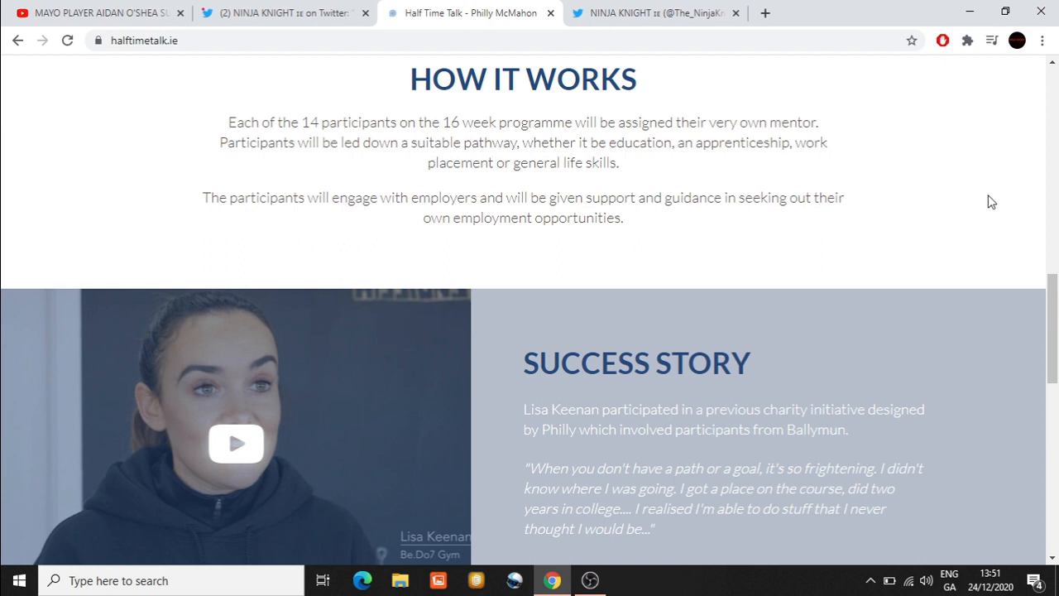
Step: Scroll on to Engage - Educate - Empower and the Register for Programme email sign-up
scroll(down, 3)
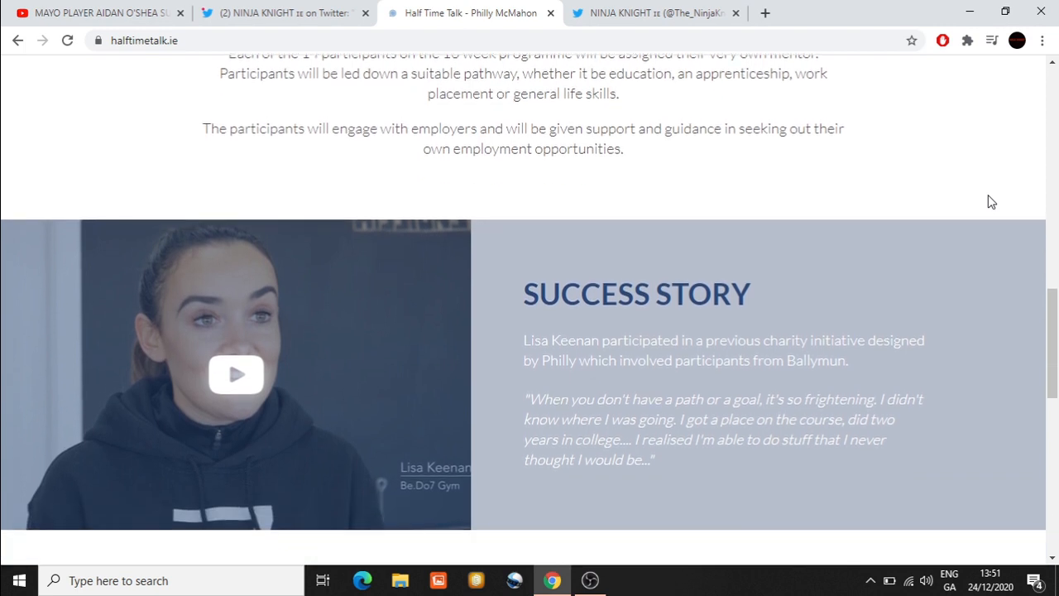
scroll(down, 3)
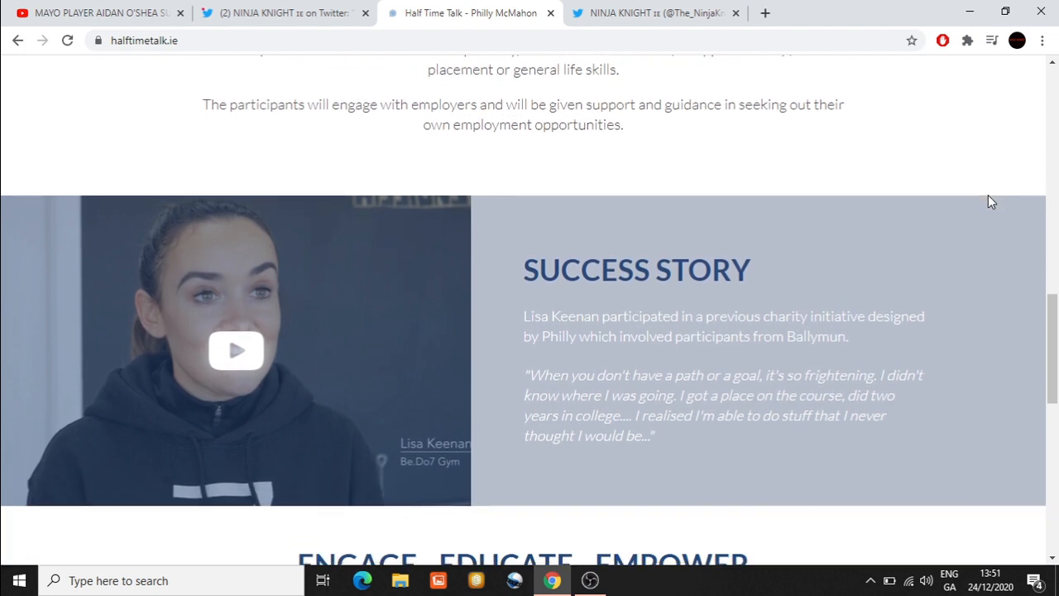
scroll(down, 3)
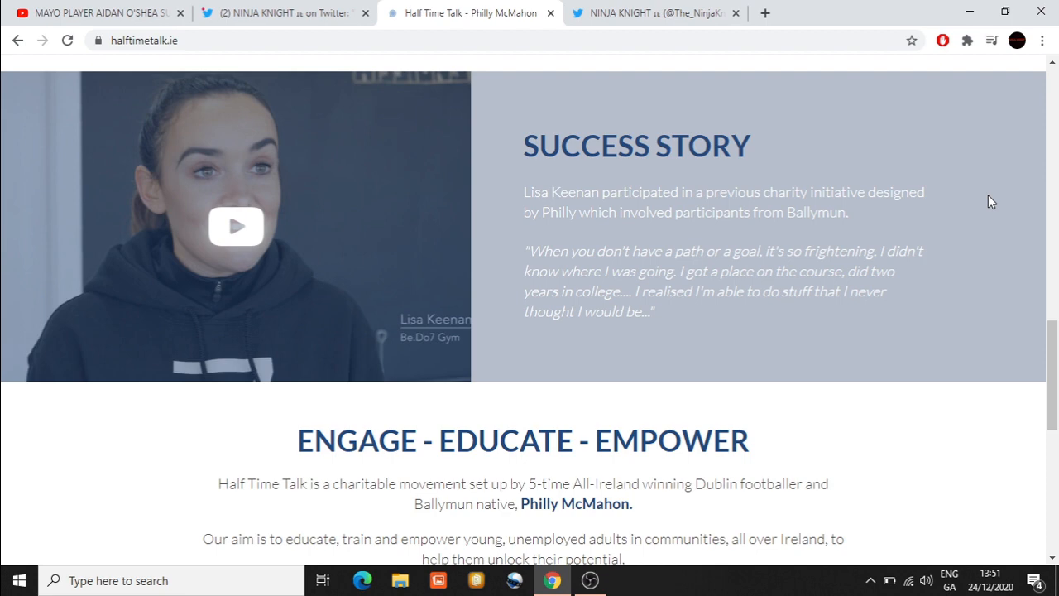
scroll(down, 3)
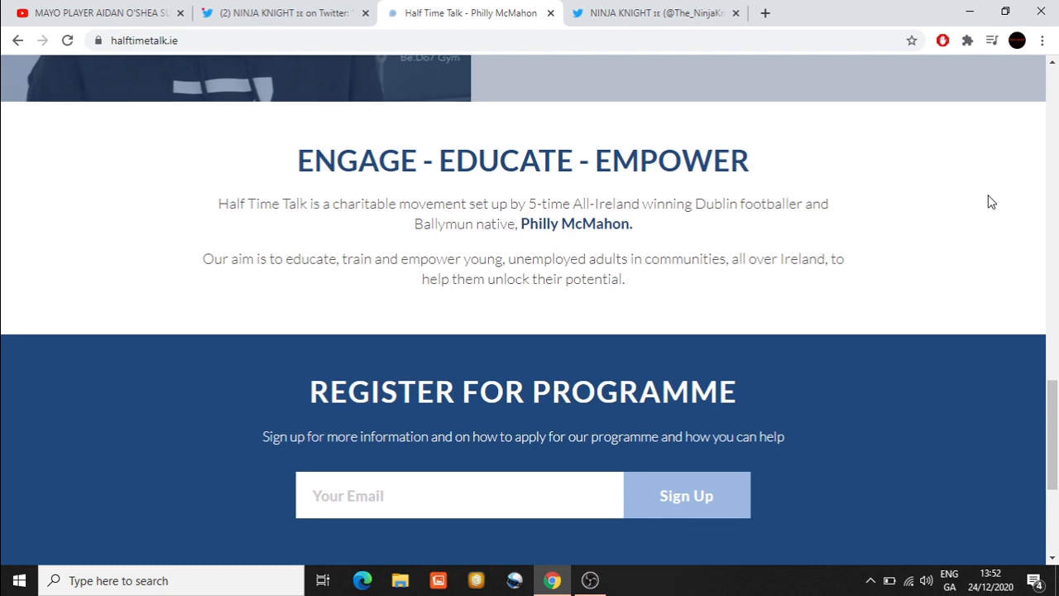
scroll(down, 3)
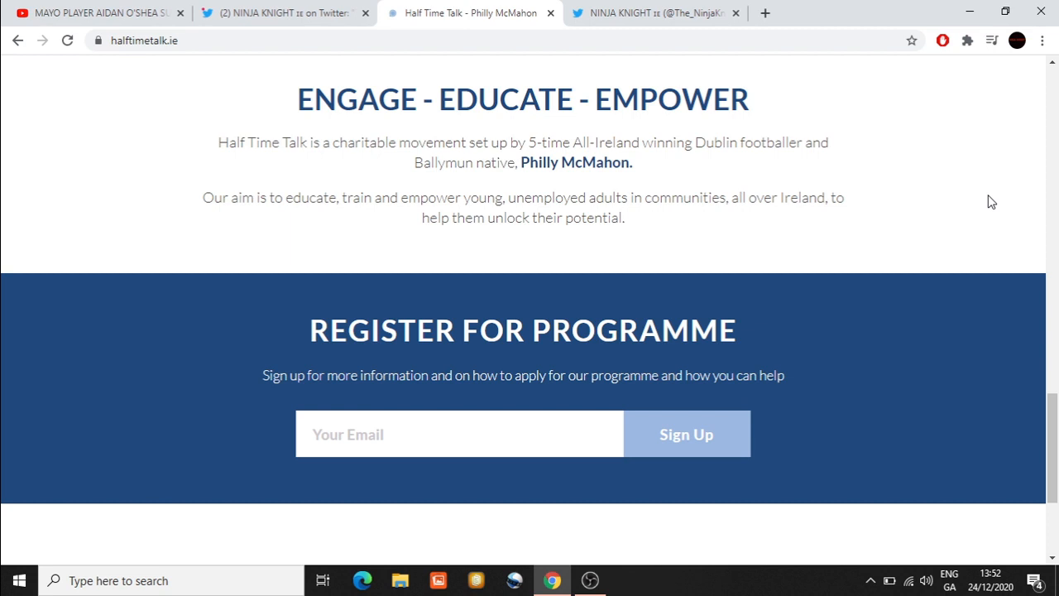
mouse_move(821, 225)
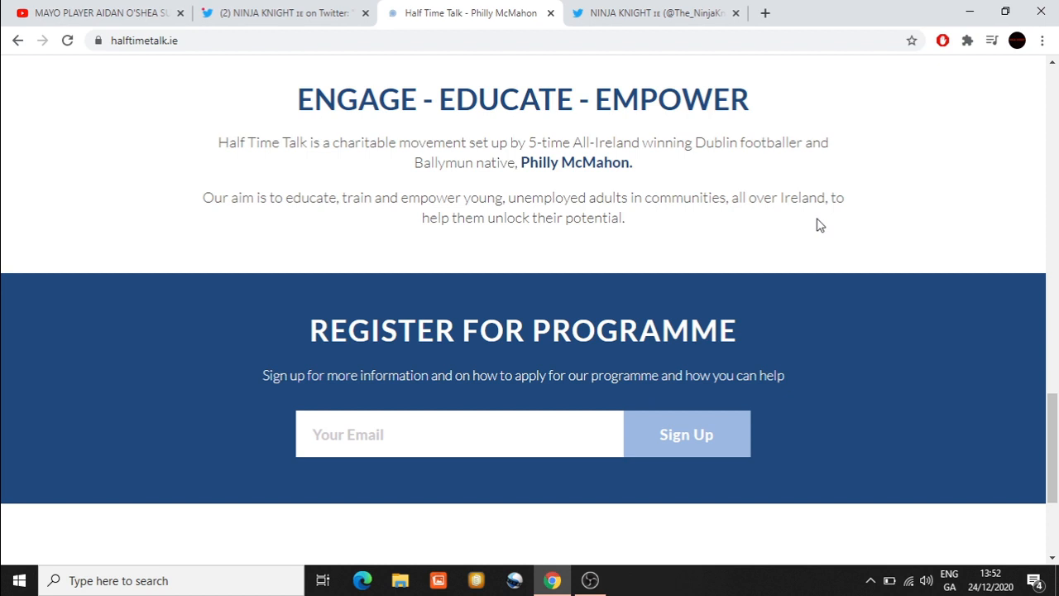
scroll(up, 3)
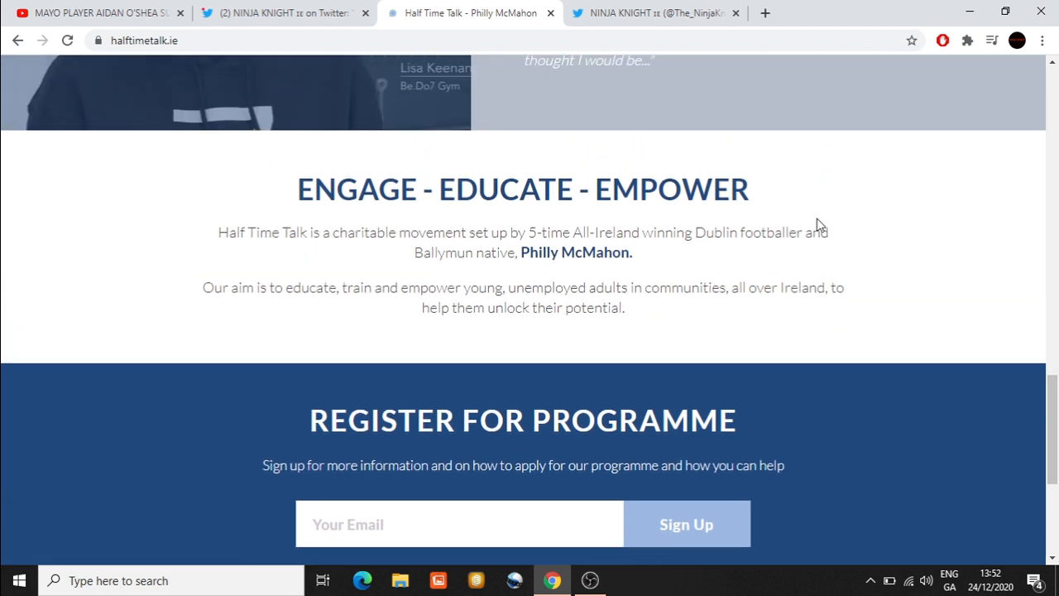
Step: Scroll back around Our Mission and Our Vision, then switch to the Twitter tab with the NINJA KNIGHT tweet
scroll(up, 3)
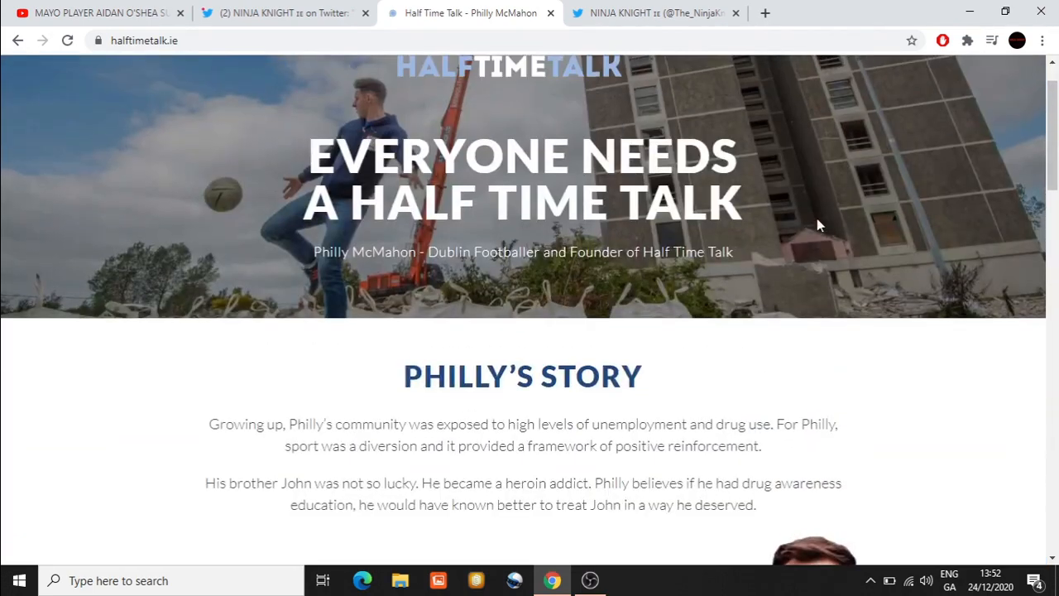
scroll(down, 3)
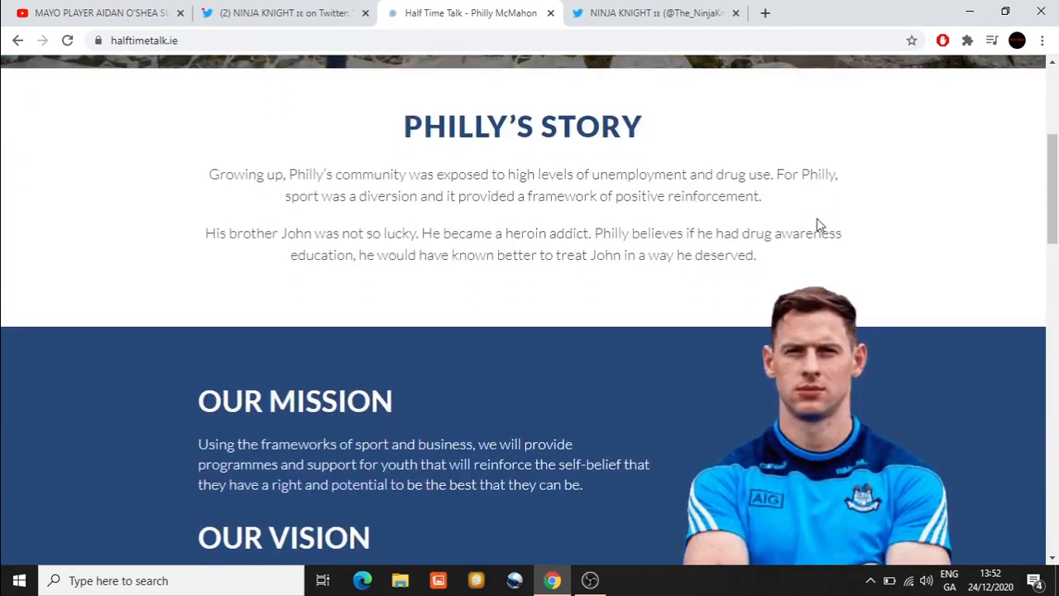
scroll(down, 3)
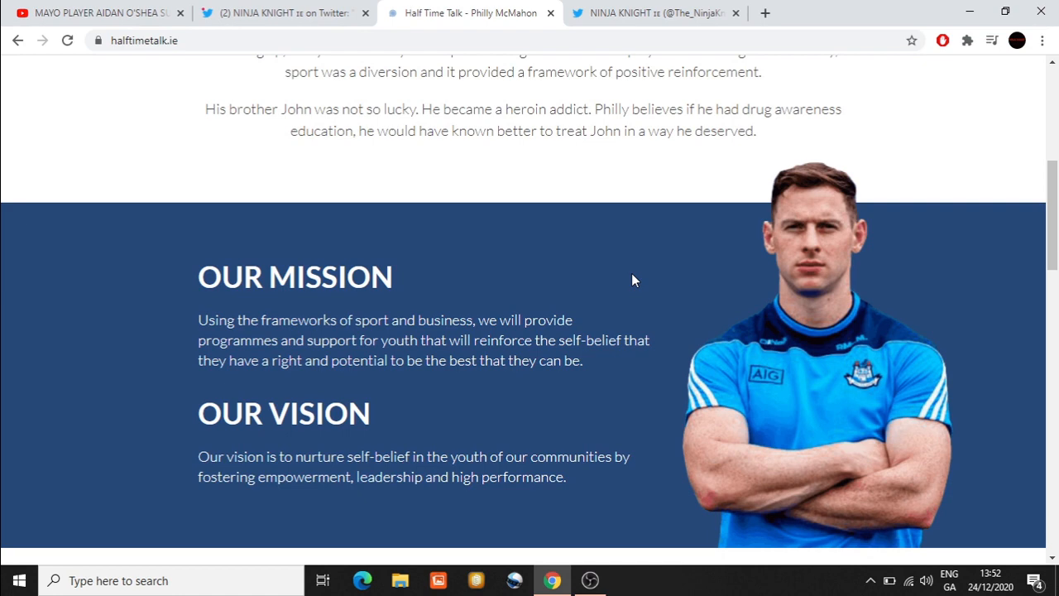
mouse_move(601, 43)
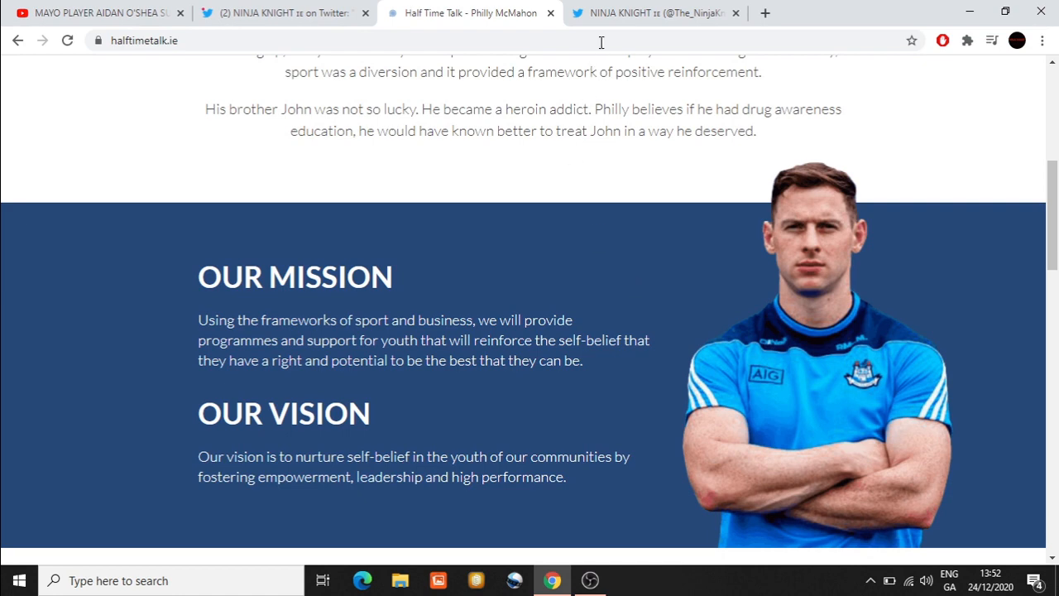
click(654, 13)
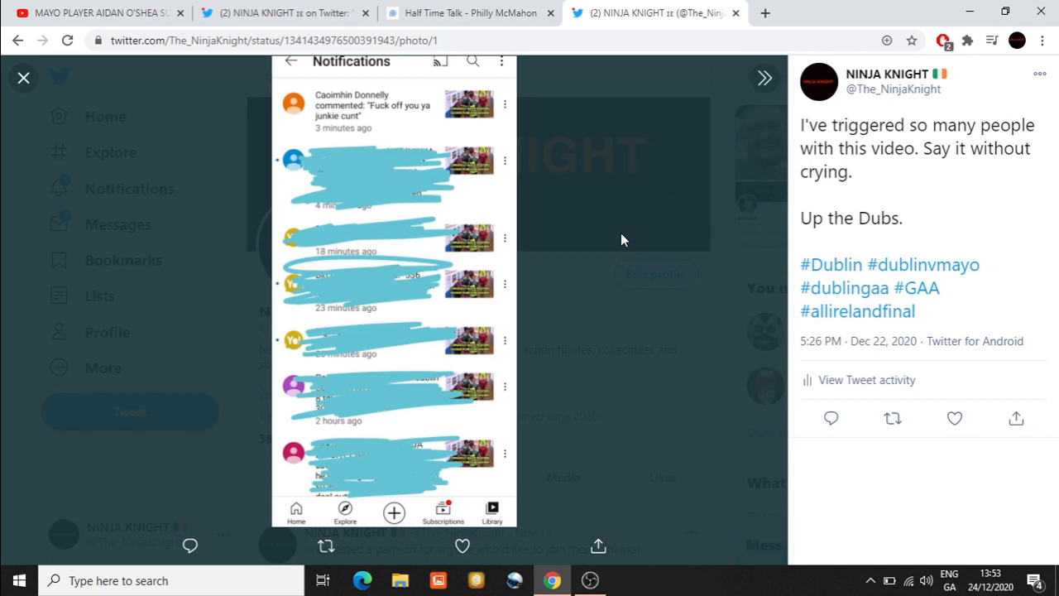
mouse_move(345, 116)
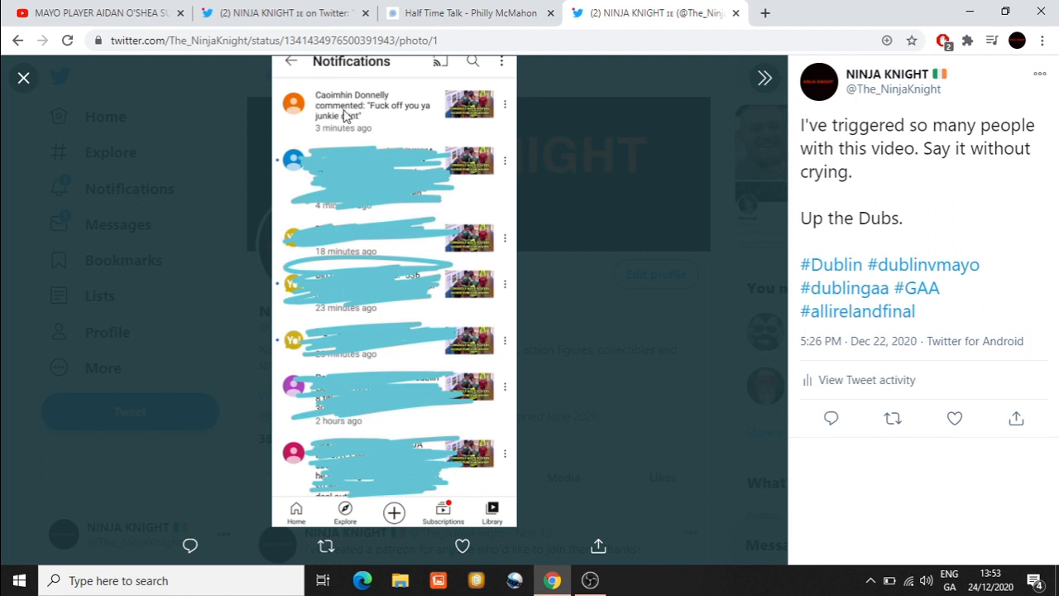
mouse_move(403, 117)
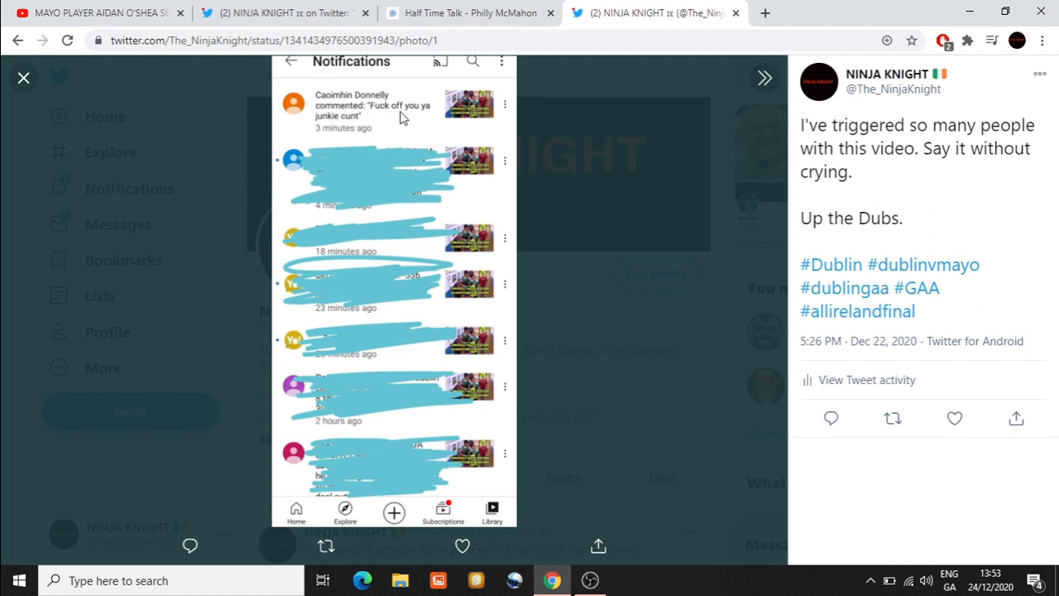
mouse_move(372, 139)
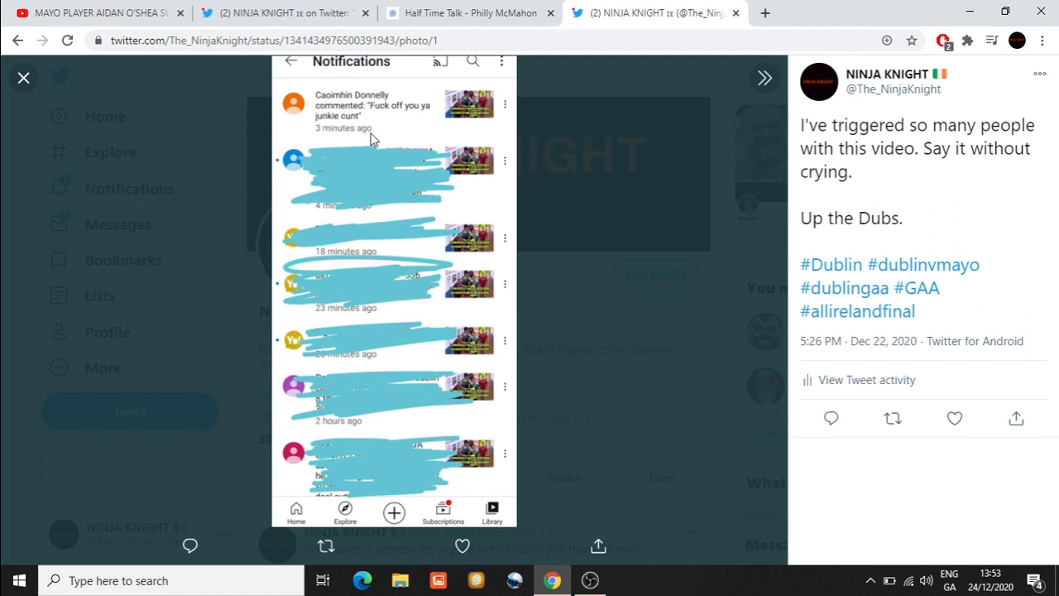
mouse_move(414, 125)
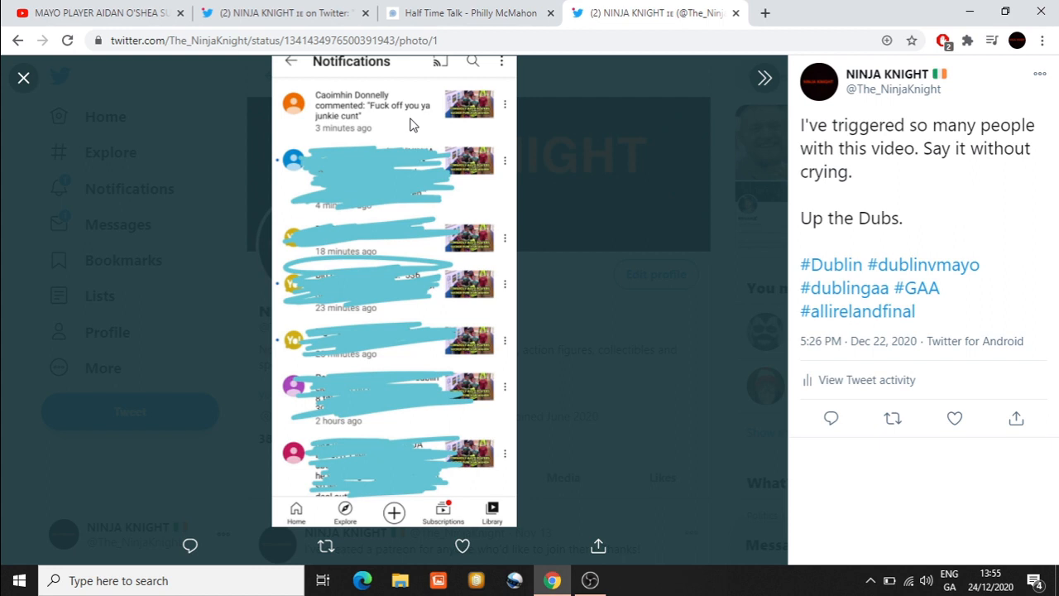
mouse_move(844, 190)
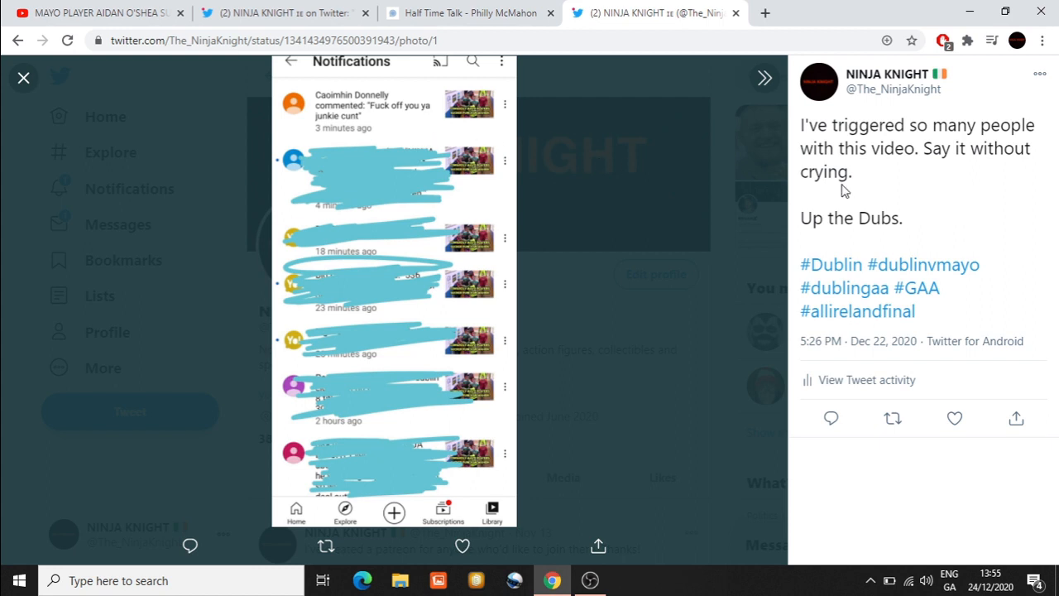
mouse_move(909, 187)
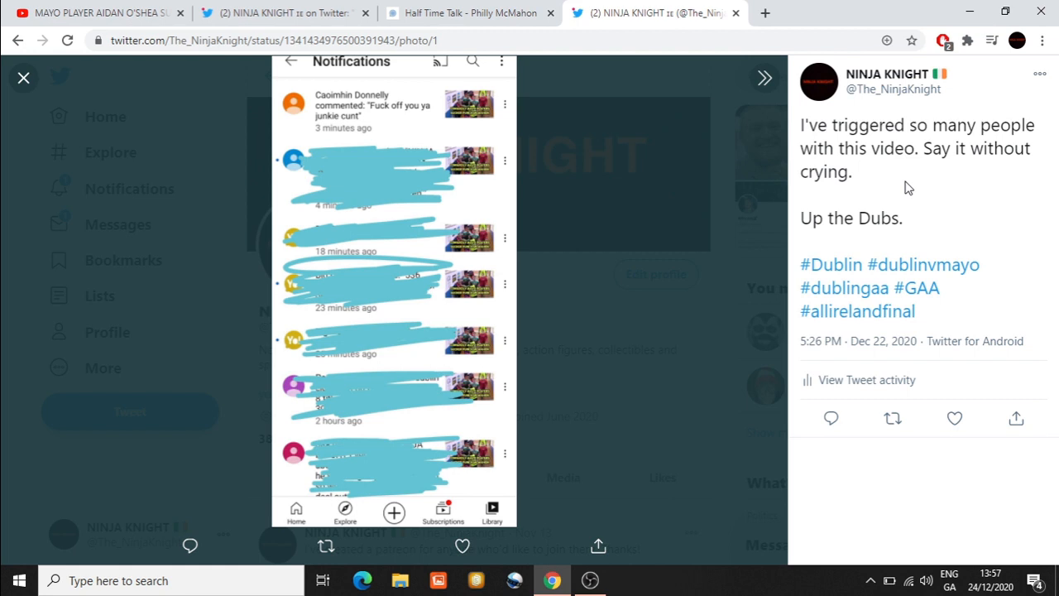
mouse_move(593, 543)
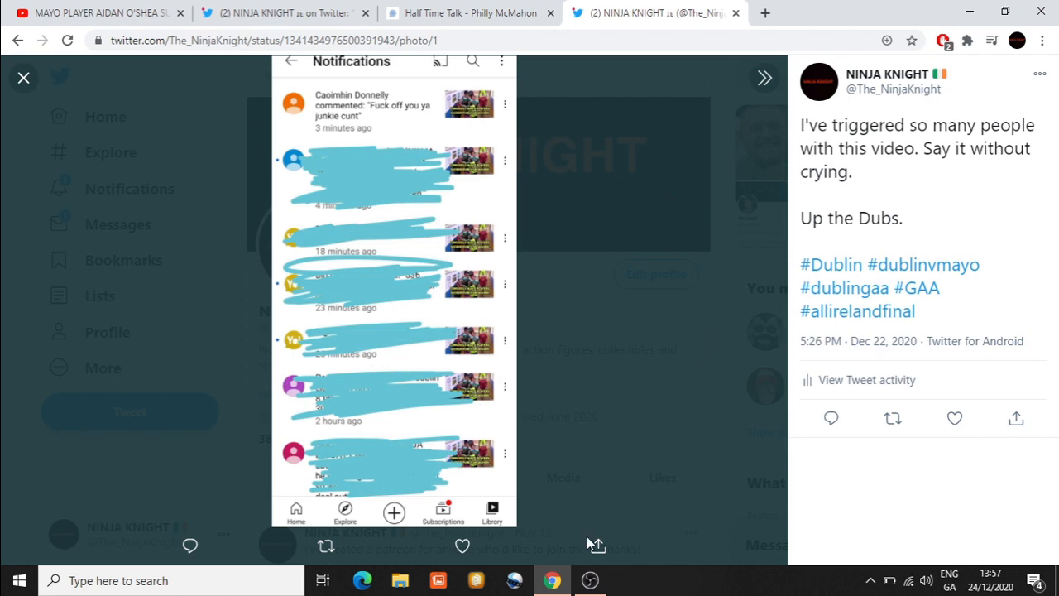